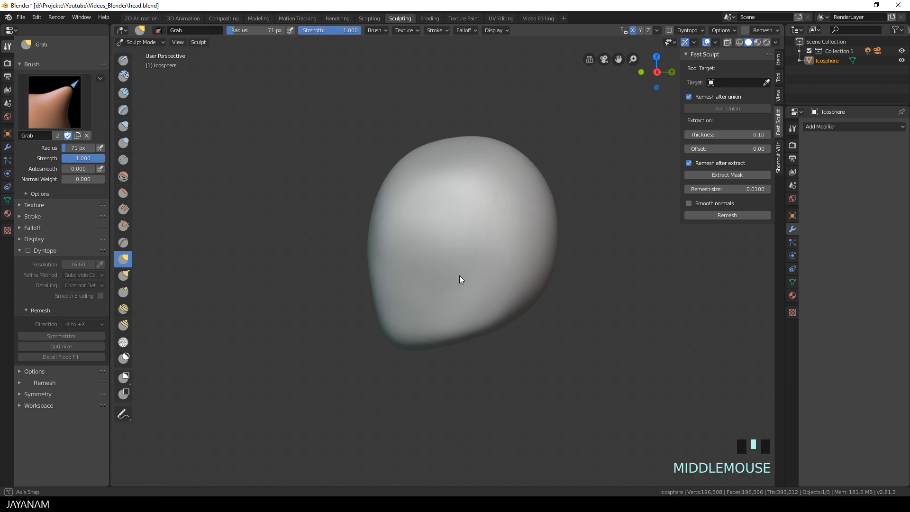
# Step: In Object Mode, add a cylinder and shrink it into a thin disc against the head's side
pyautogui.click(139, 41)
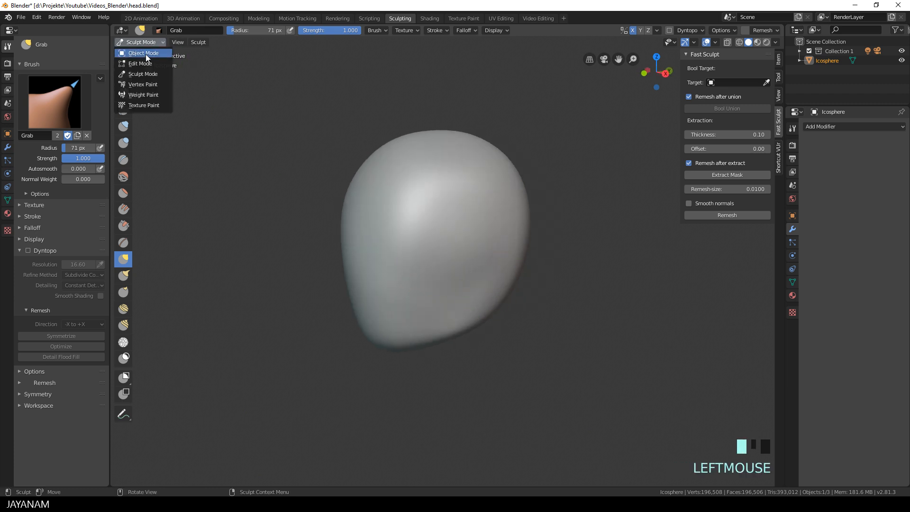
pyautogui.click(143, 53)
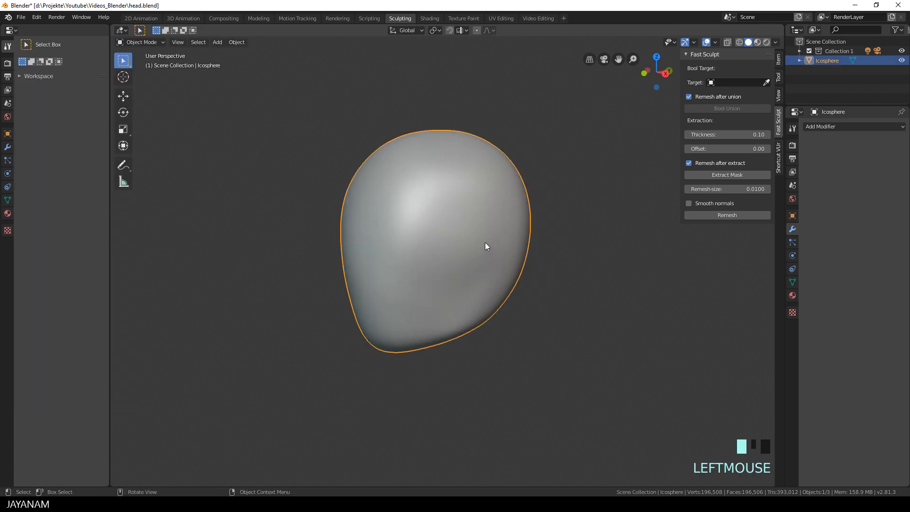
pyautogui.press('shift+a')
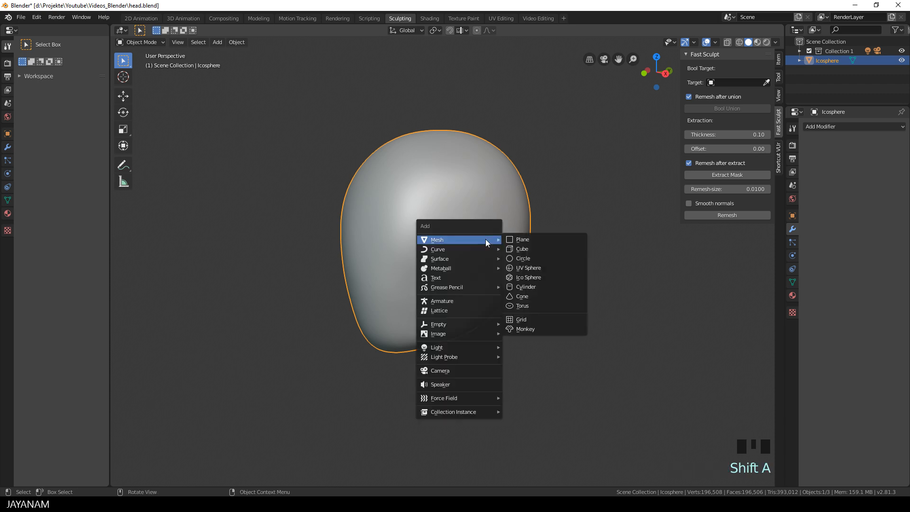
pyautogui.click(525, 286)
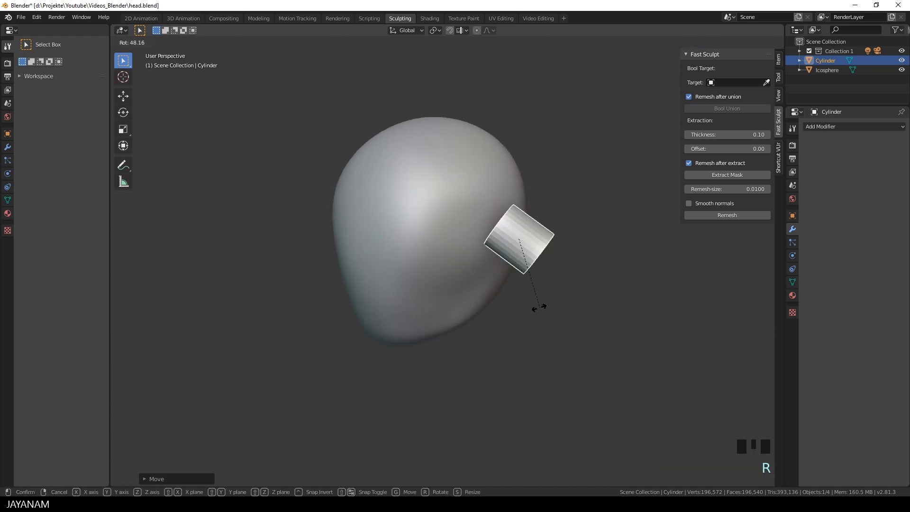
pyautogui.press('s')
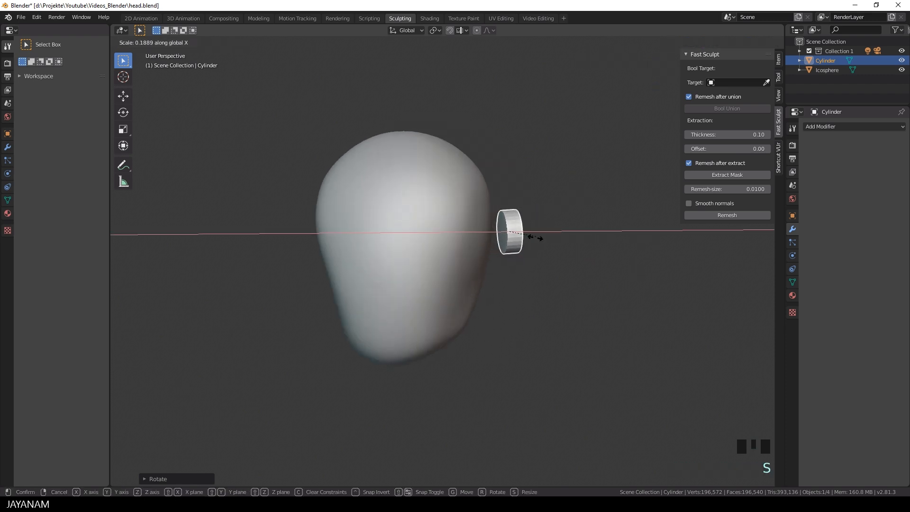
pyautogui.press('g')
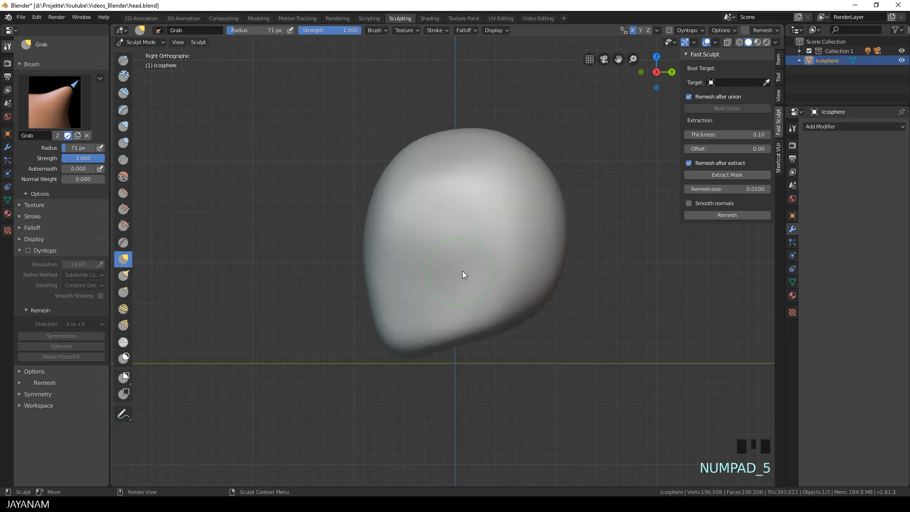
# Step: Zoom in and paint a bean-shaped mask patch on the head's side
pyautogui.scroll(3)
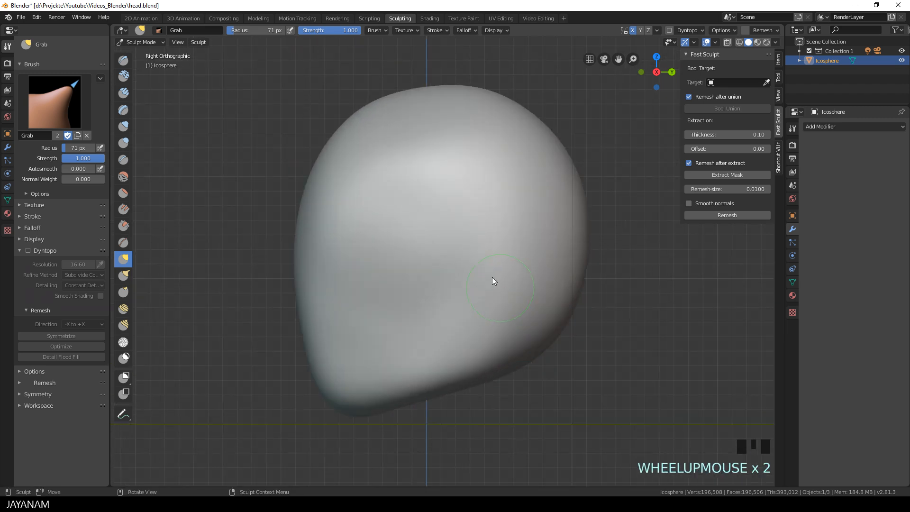
pyautogui.press('m')
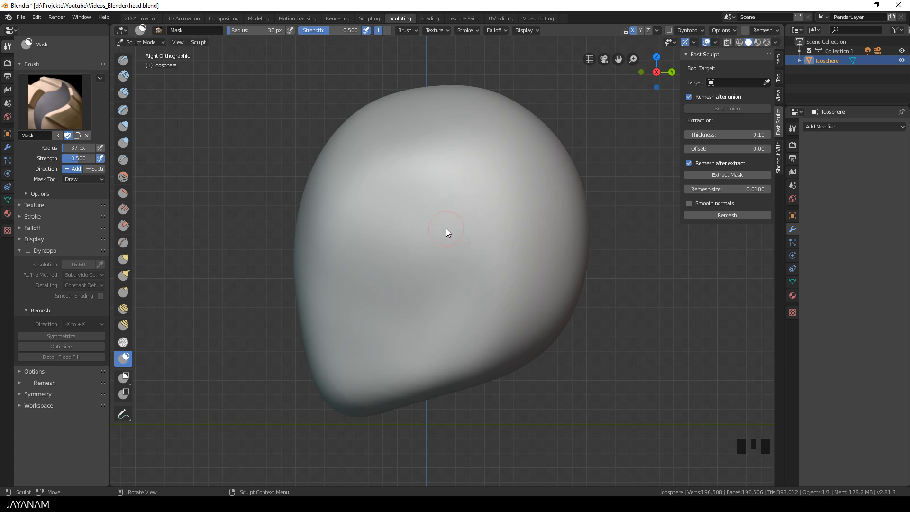
pyautogui.click(448, 225)
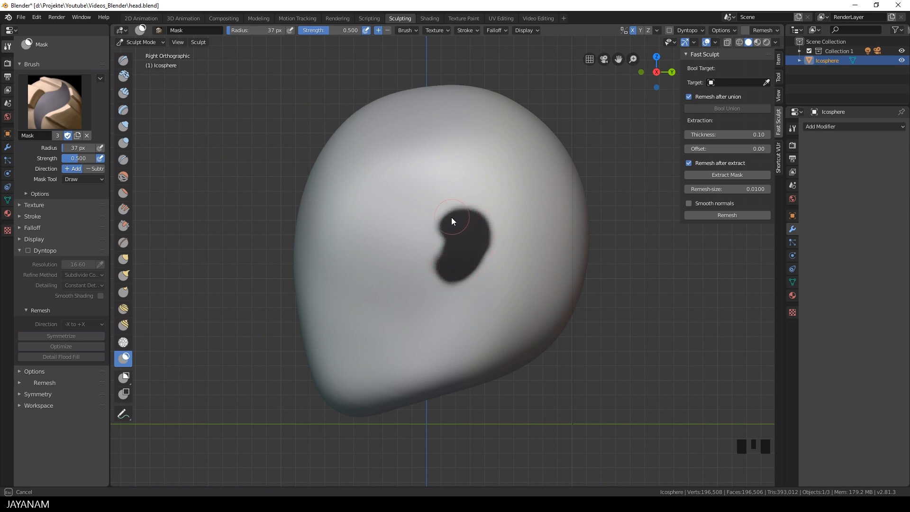
pyautogui.scroll(-3)
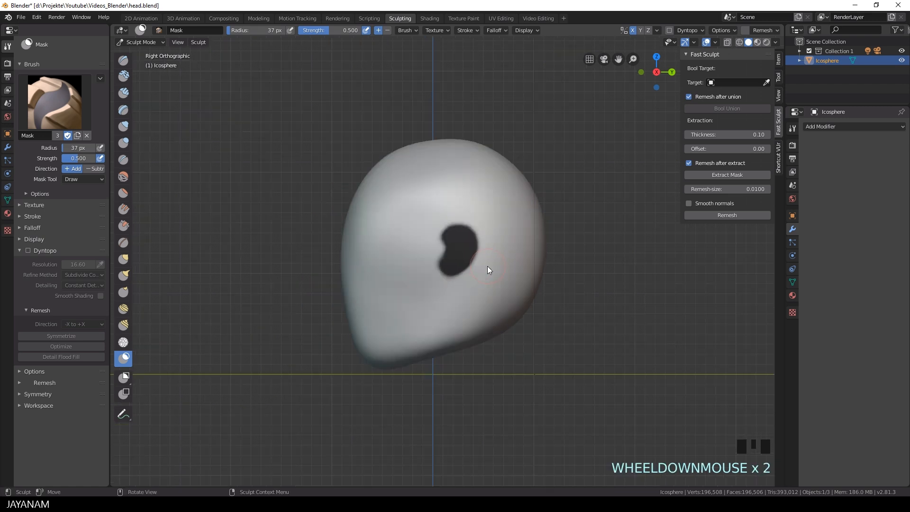
pyautogui.scroll(3)
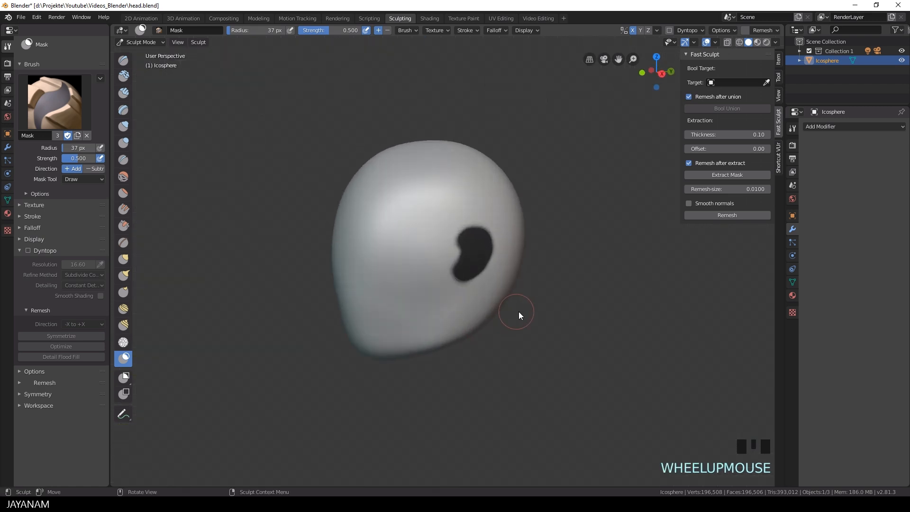
pyautogui.scroll(3)
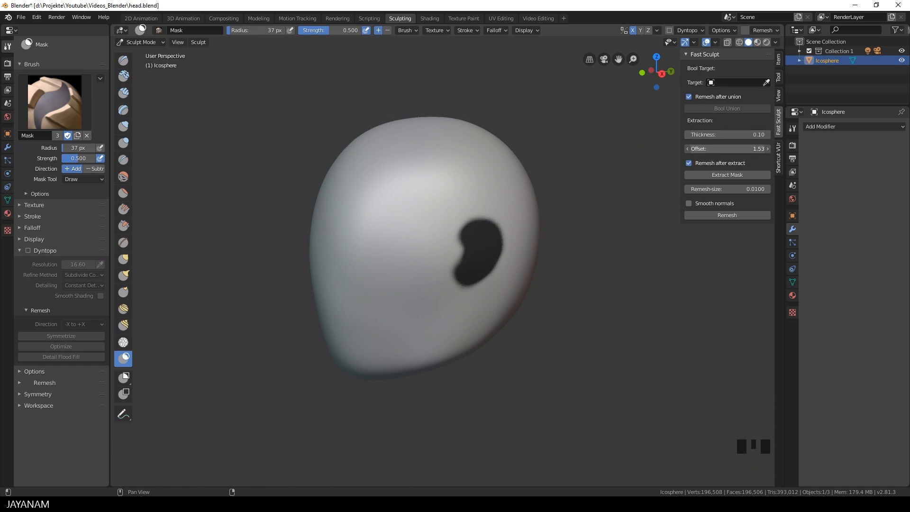
pyautogui.moveTo(667, 248)
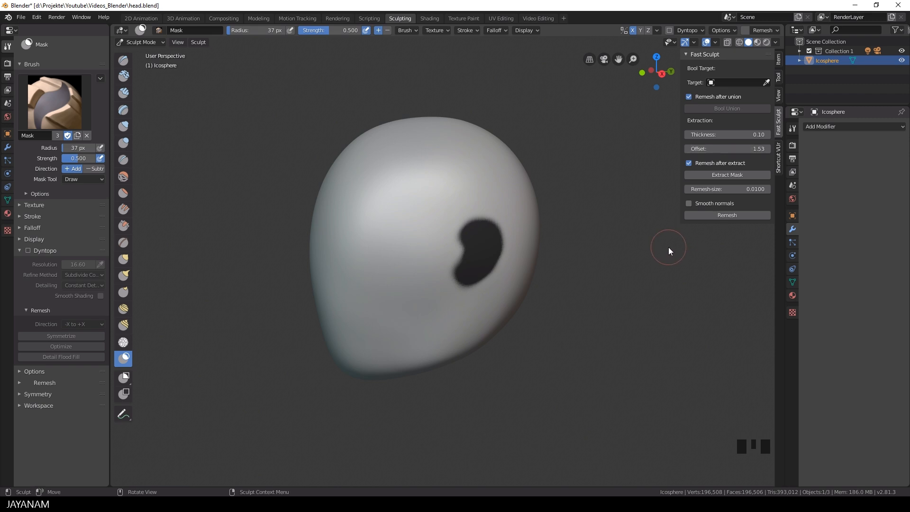
pyautogui.moveTo(716, 195)
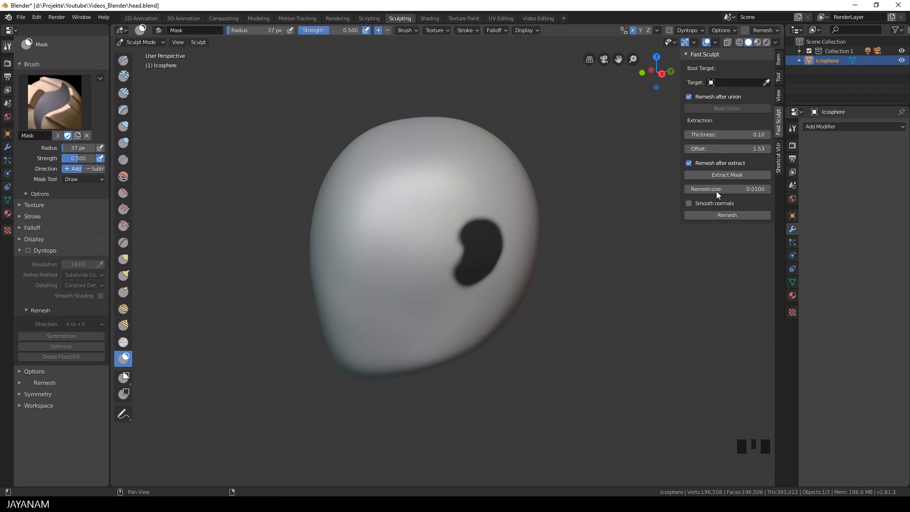
pyautogui.moveTo(718, 163)
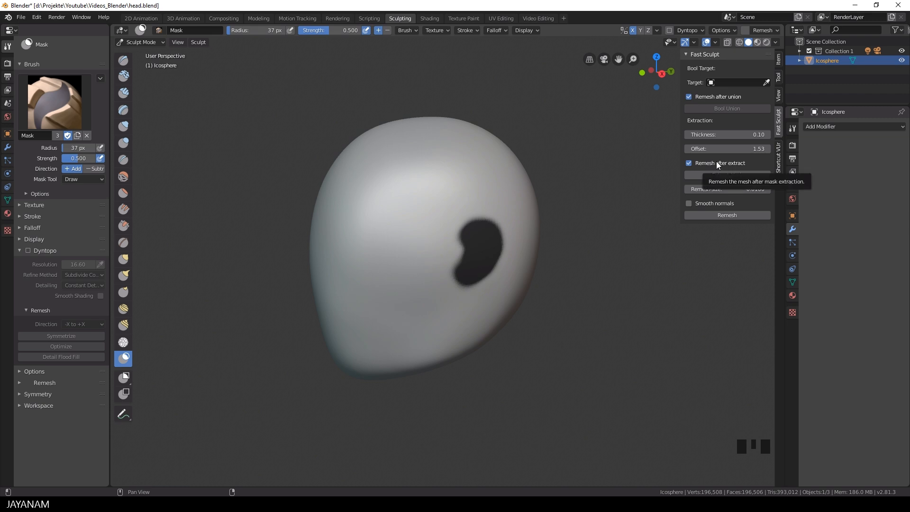
pyautogui.moveTo(780, 38)
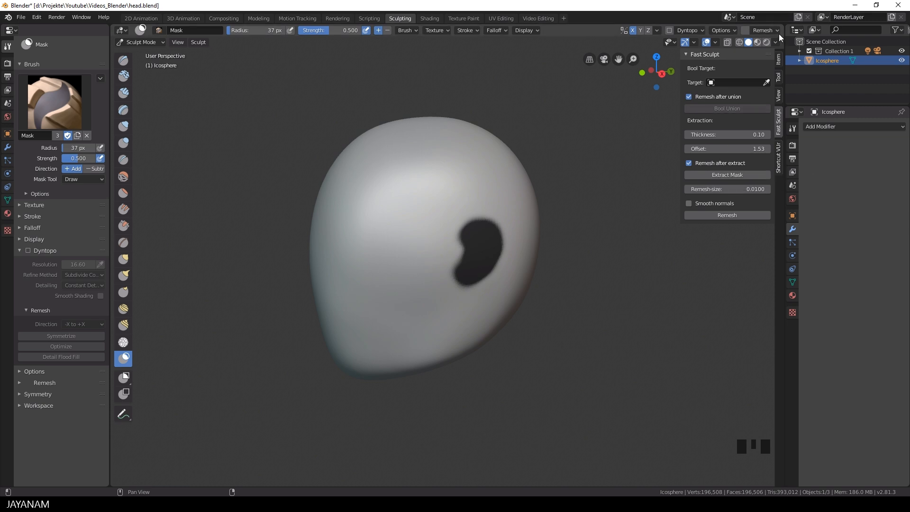
# Step: Set the Fast Sculpt Extraction Offset to 1.53 with Remesh after extract enabled
pyautogui.click(764, 31)
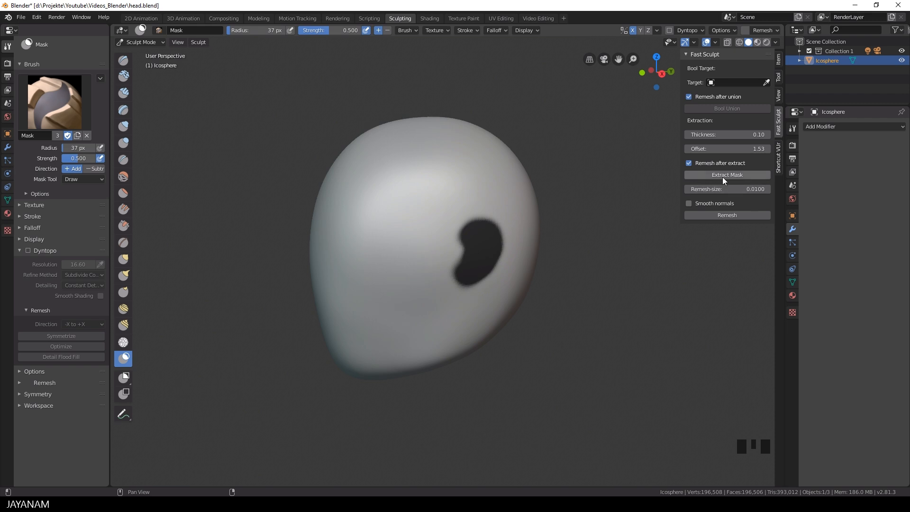
# Step: Extract the mask into the Icosphere.001 ear object and zoom to inspect it
pyautogui.click(726, 175)
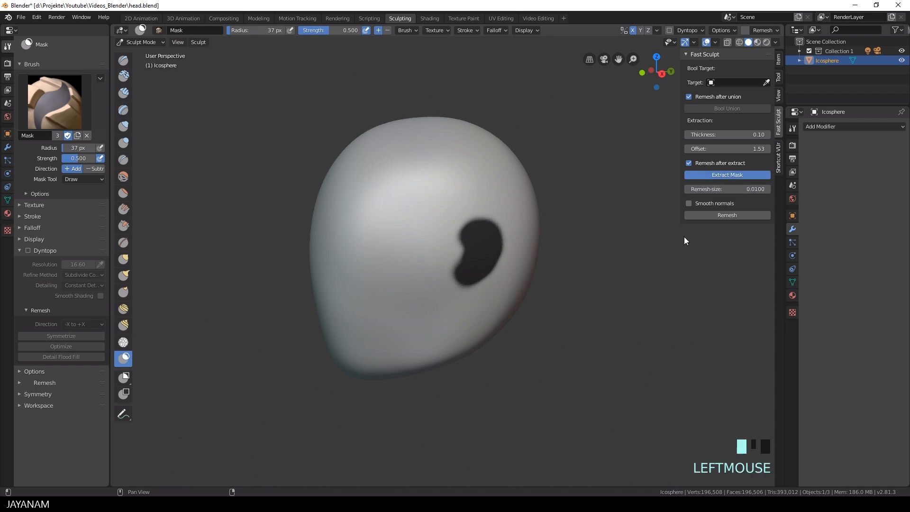
pyautogui.click(726, 175)
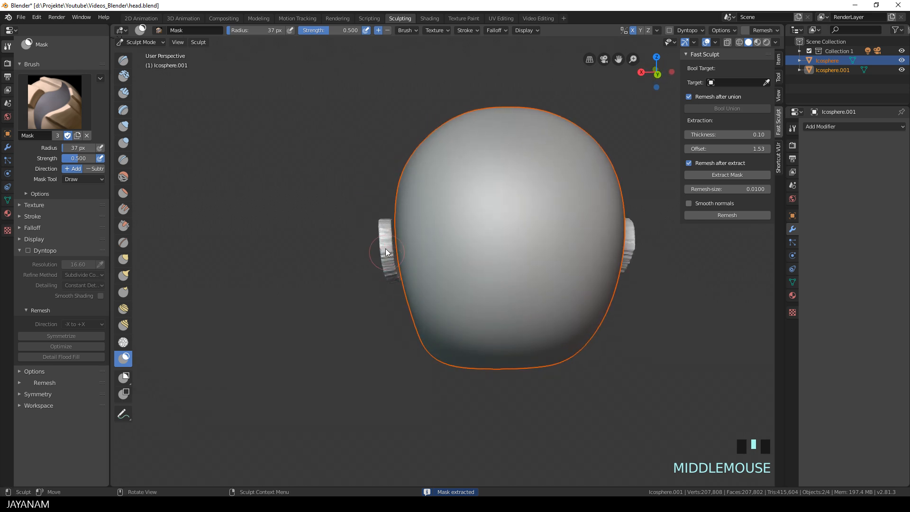
pyautogui.scroll(-3)
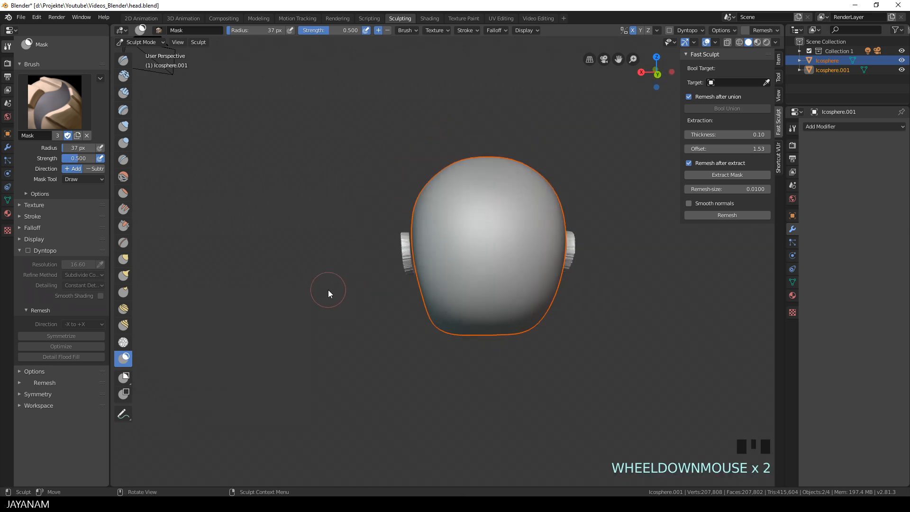
pyautogui.scroll(3)
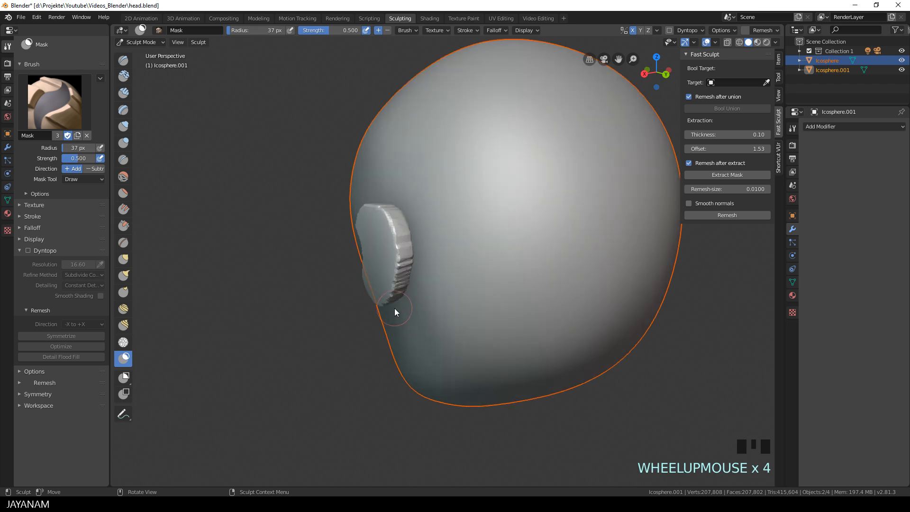
pyautogui.scroll(3)
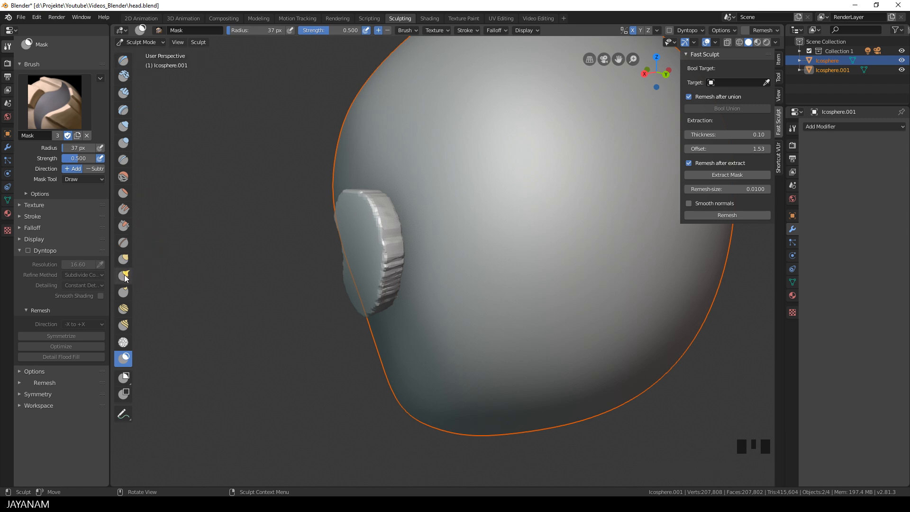
# Step: Use the Grab brush to pull the extracted disc into a slimmer, curved ear
pyautogui.click(124, 259)
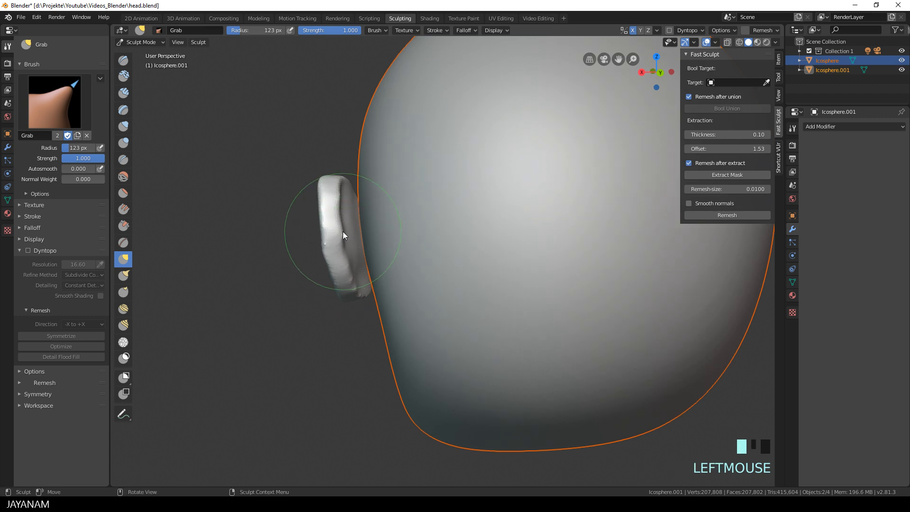
# Step: Invert the mask between ear and head, then select the Snake Hook brush
pyautogui.press('m')
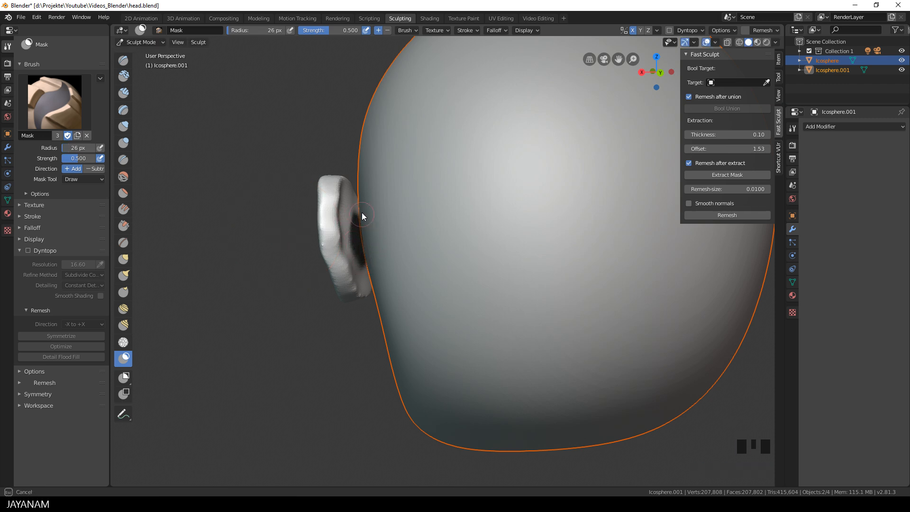
pyautogui.moveTo(353, 239)
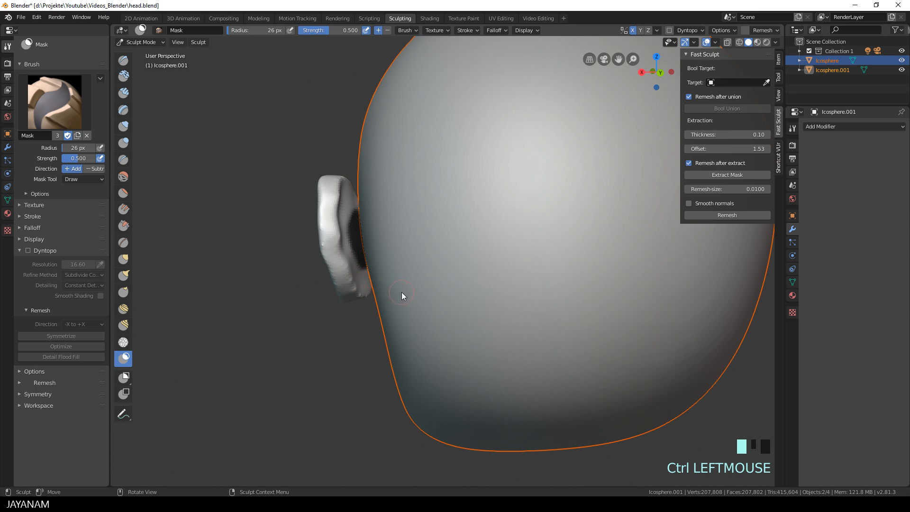
pyautogui.press('ctrl+i')
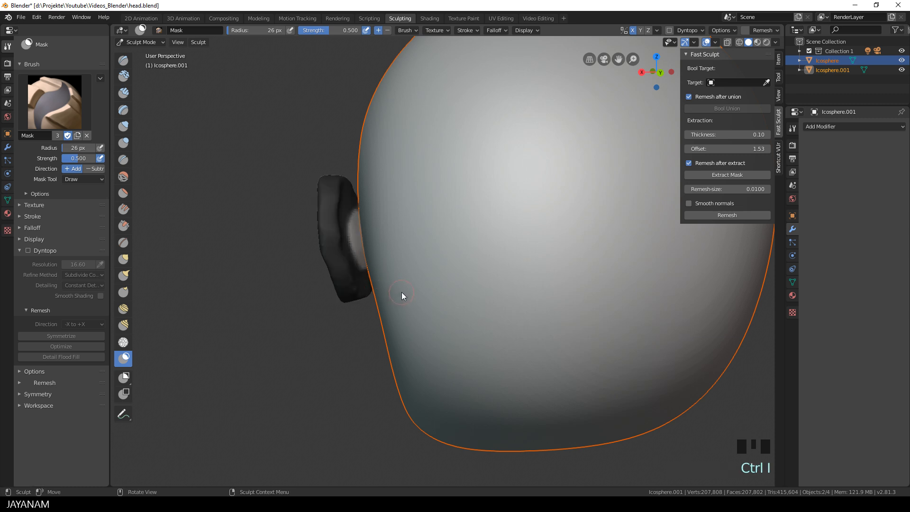
pyautogui.click(122, 276)
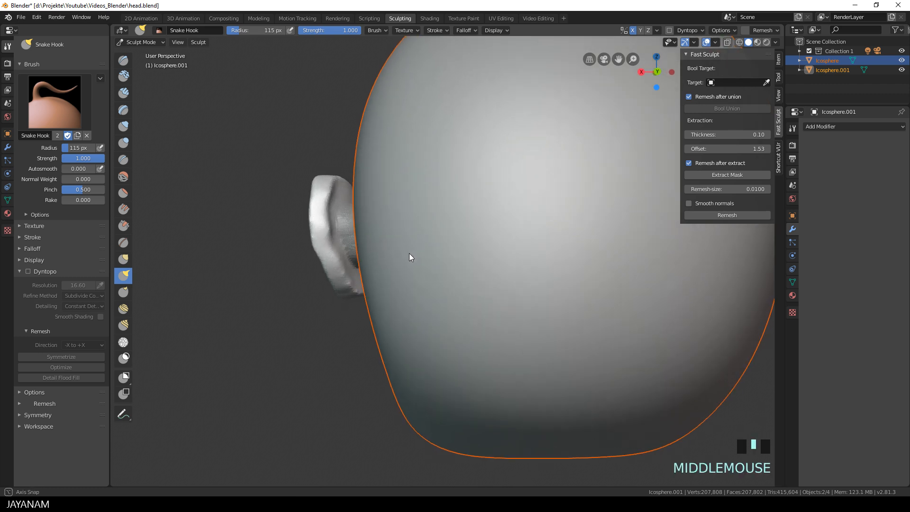
# Step: Bool Union the ear object into the Icosphere head and orbit to check the merge
pyautogui.click(726, 215)
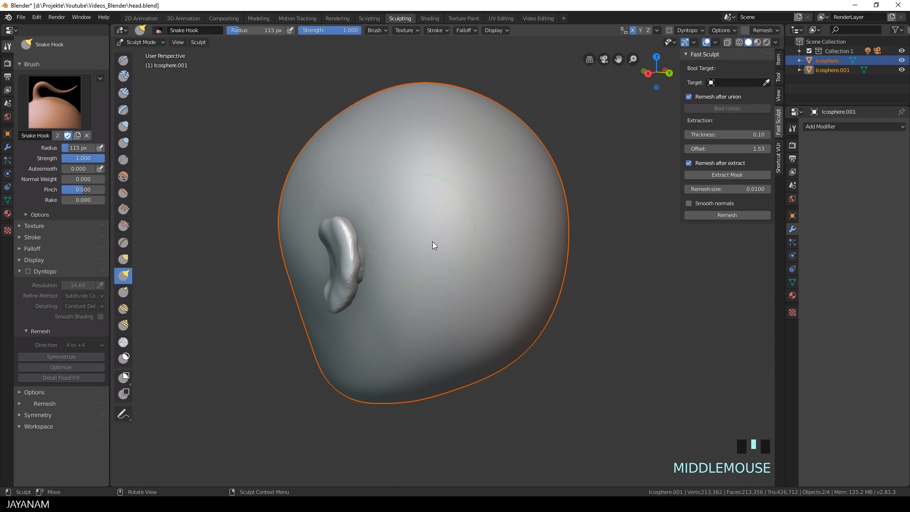
pyautogui.moveTo(458, 236)
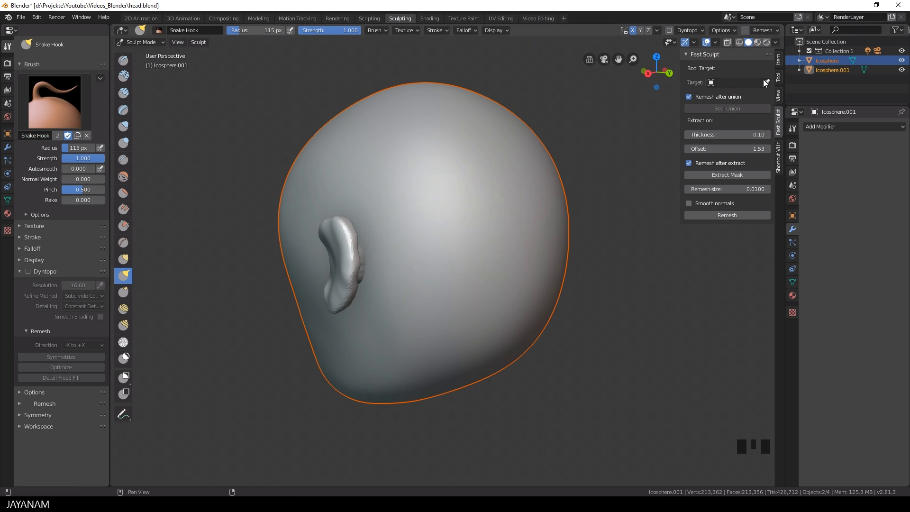
pyautogui.click(765, 82)
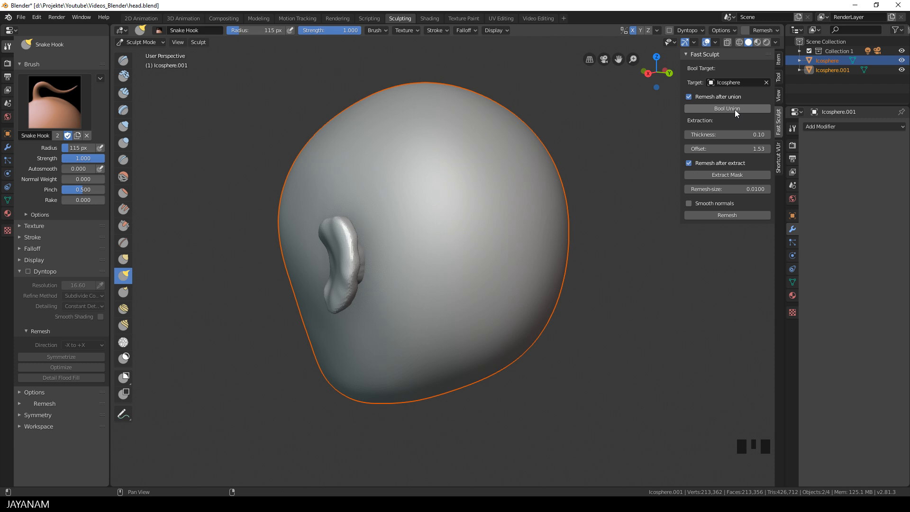
pyautogui.click(727, 109)
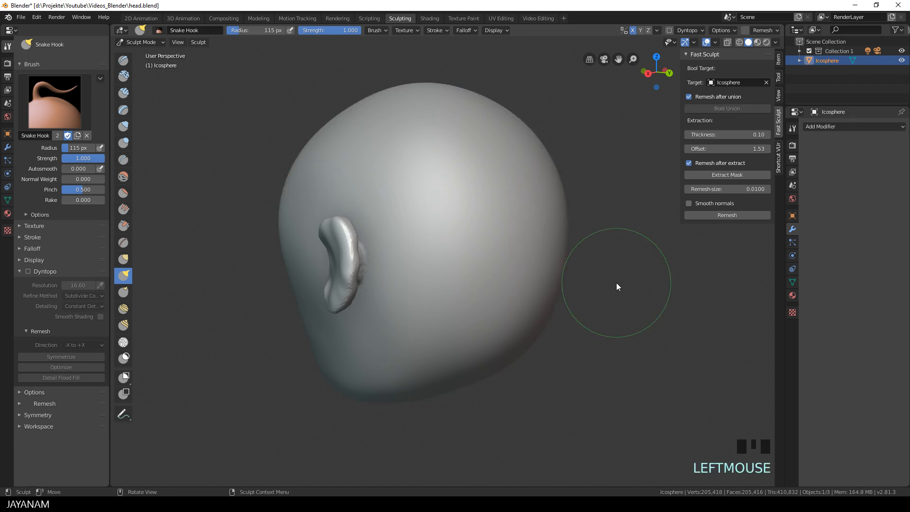
pyautogui.scroll(3)
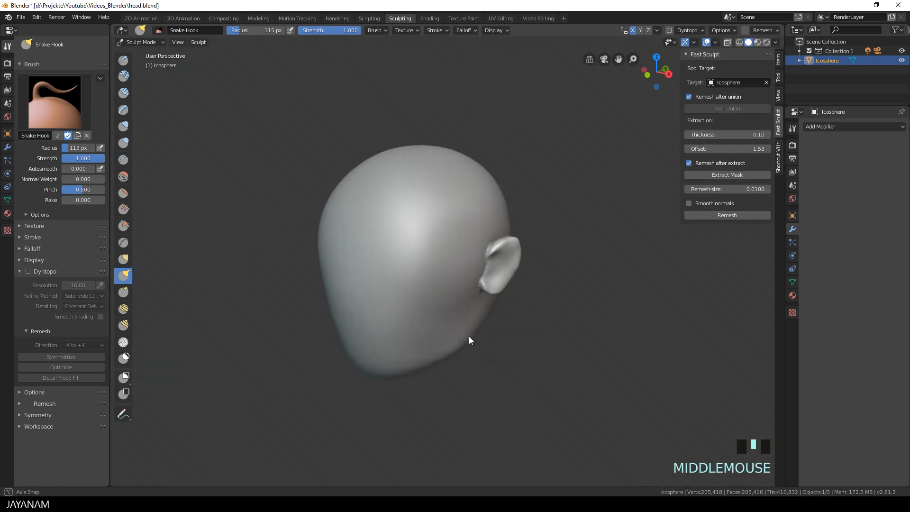
pyautogui.scroll(-3)
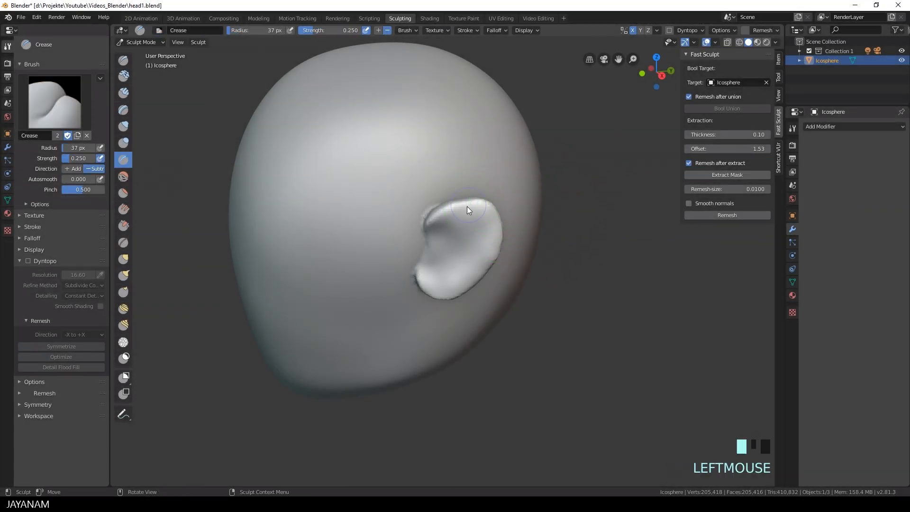
# Step: Carve a crease along the ear and deepen its inner hollow
pyautogui.click(457, 225)
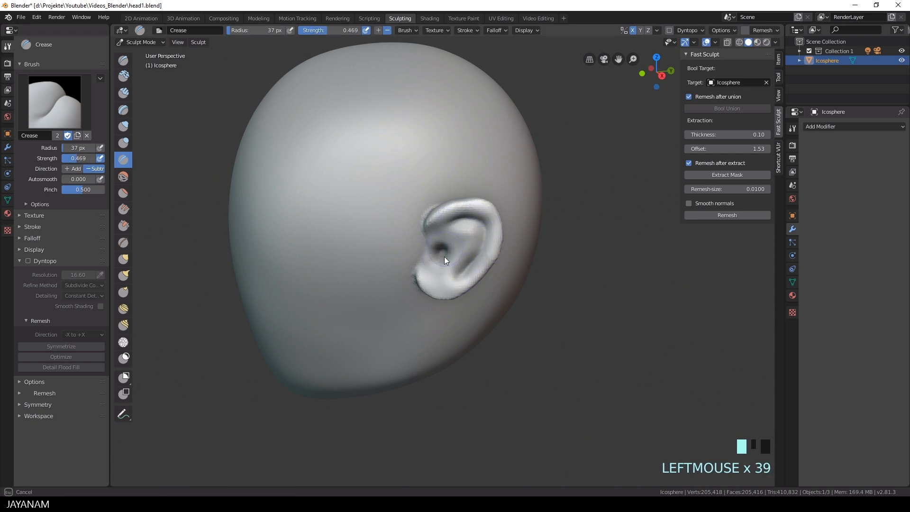
pyautogui.click(124, 61)
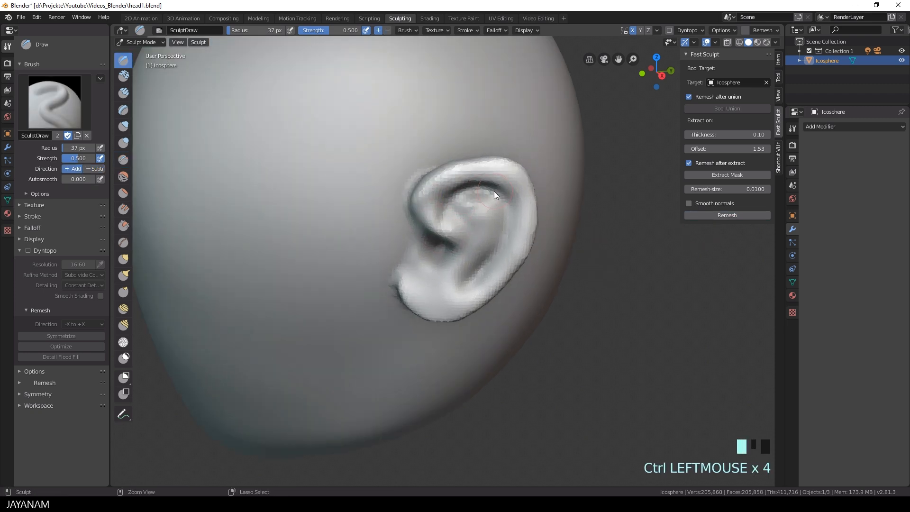
pyautogui.click(123, 258)
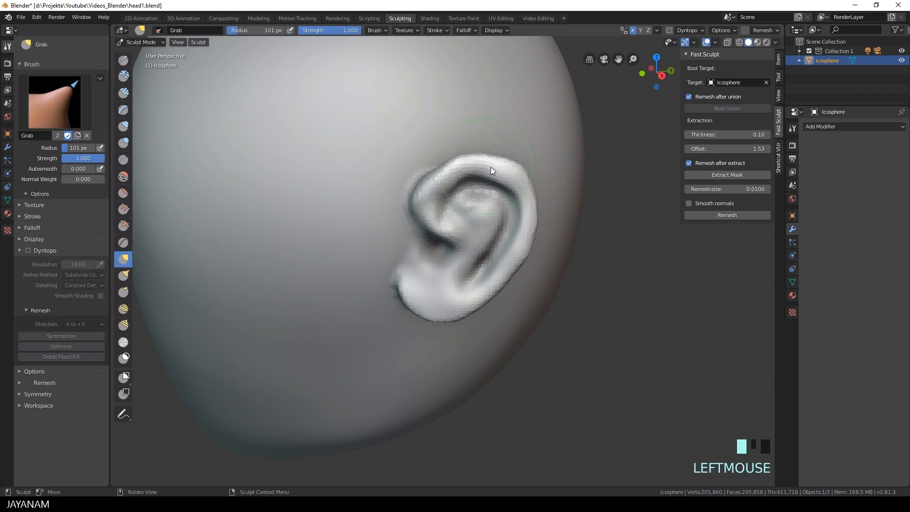
pyautogui.click(123, 60)
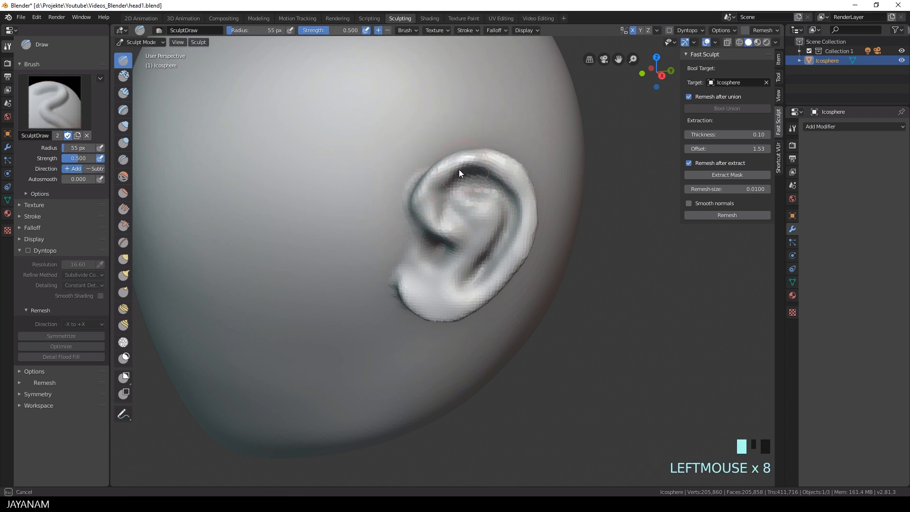
# Step: Build up the upper rim, deflate the ear's back edge and sharpen its upper folds
pyautogui.click(446, 256)
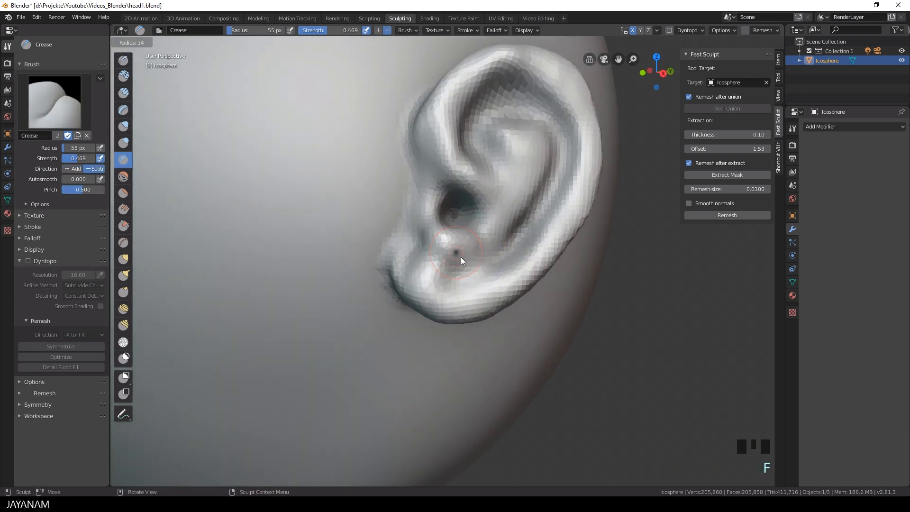
pyautogui.click(456, 258)
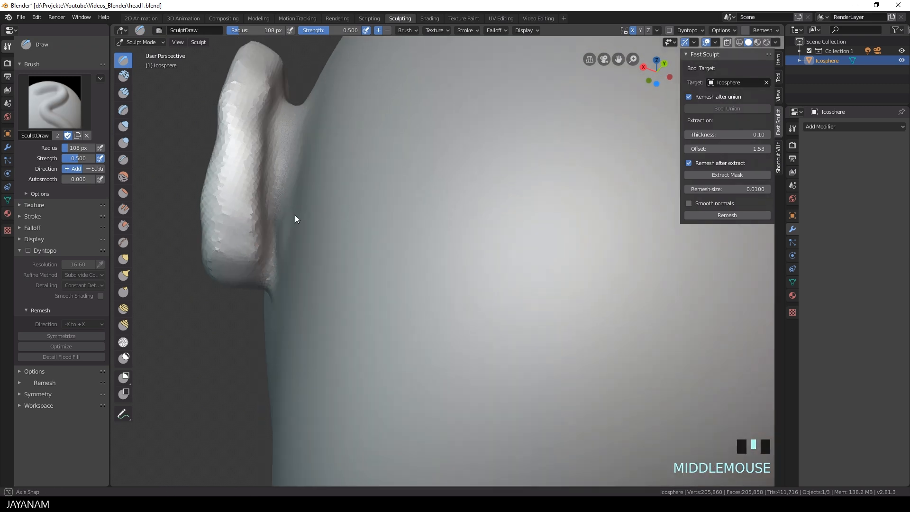
pyautogui.click(123, 127)
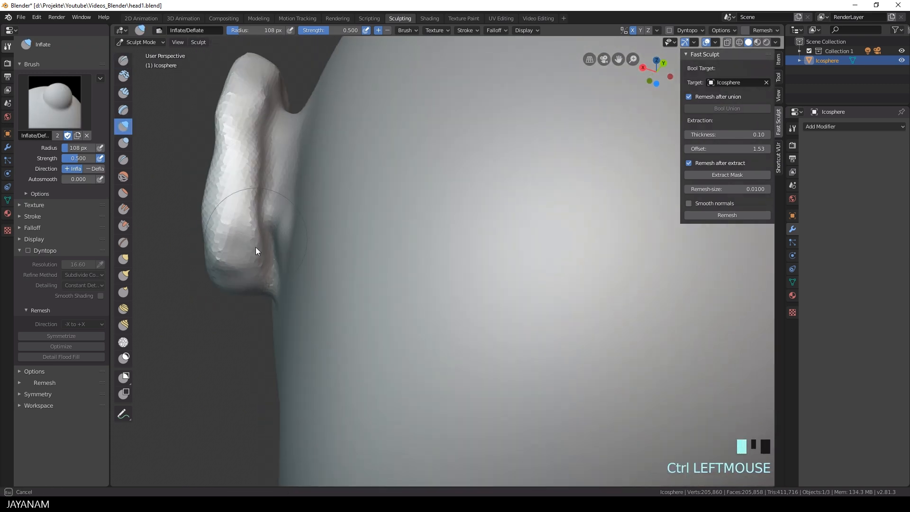
pyautogui.click(122, 159)
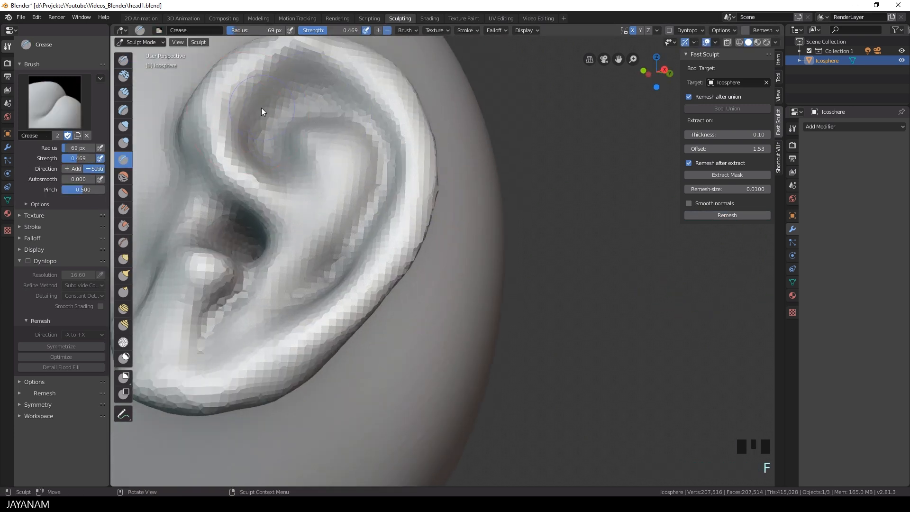
pyautogui.click(350, 337)
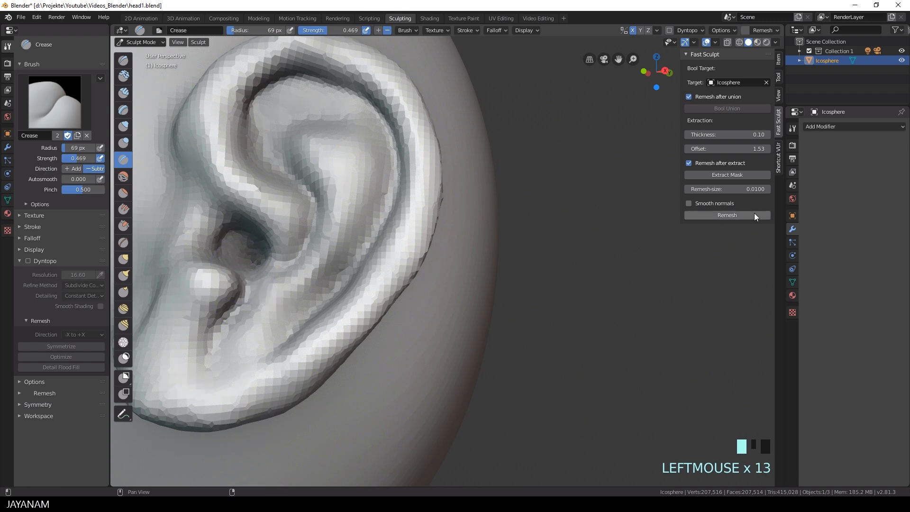
# Step: Remesh the head at 0.008 size, then remesh again with Smooth normals enabled
pyautogui.click(726, 216)
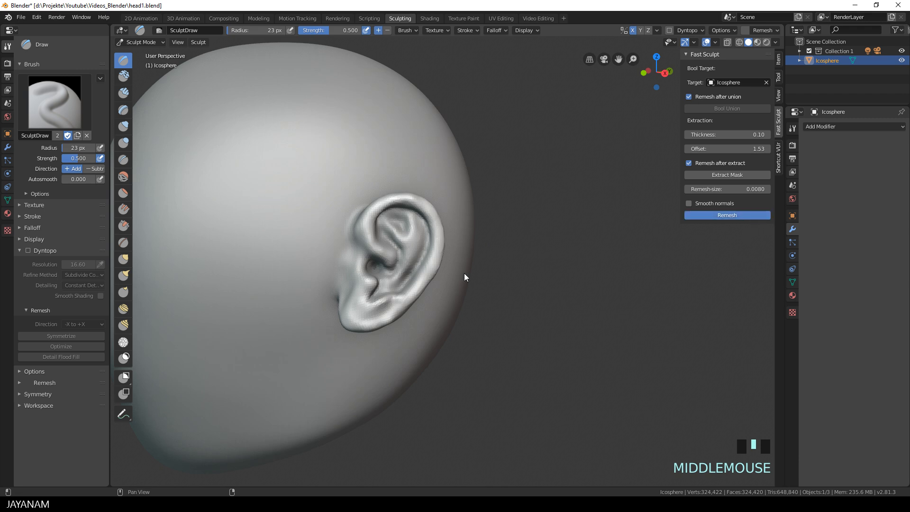
pyautogui.click(726, 215)
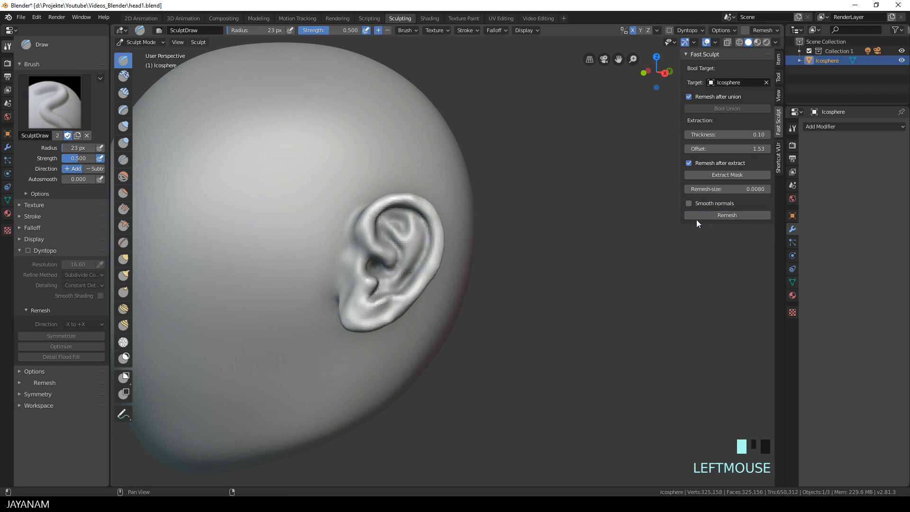
pyautogui.click(689, 203)
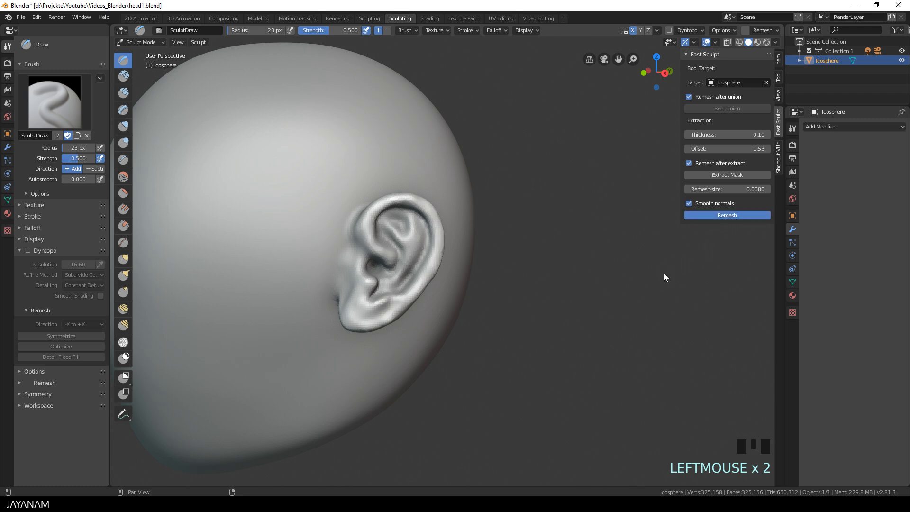
pyautogui.click(355, 266)
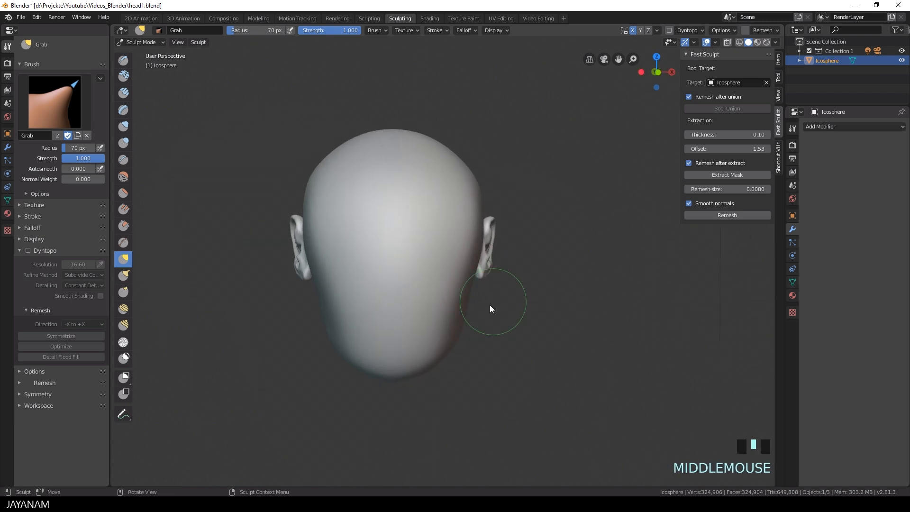
# Step: Build up the brow with Clay Strips and scrape the left eyebrow into shape
pyautogui.click(123, 93)
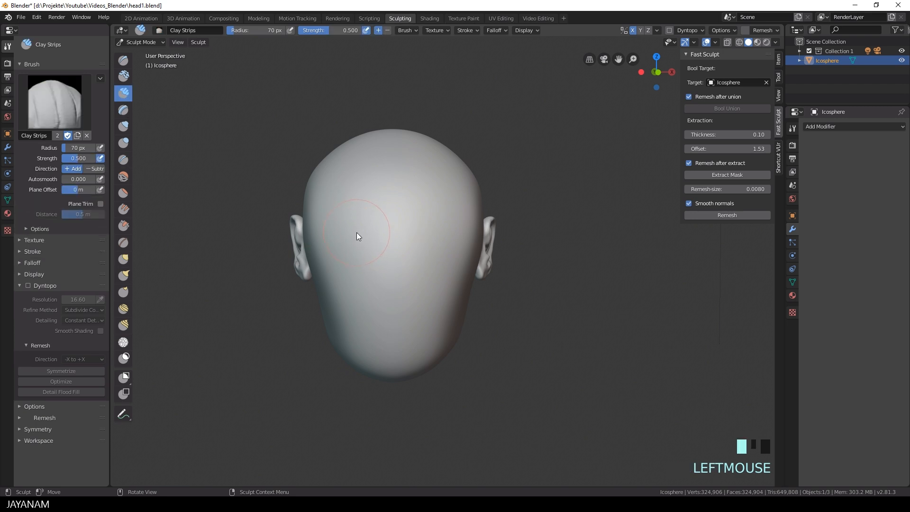
pyautogui.click(365, 235)
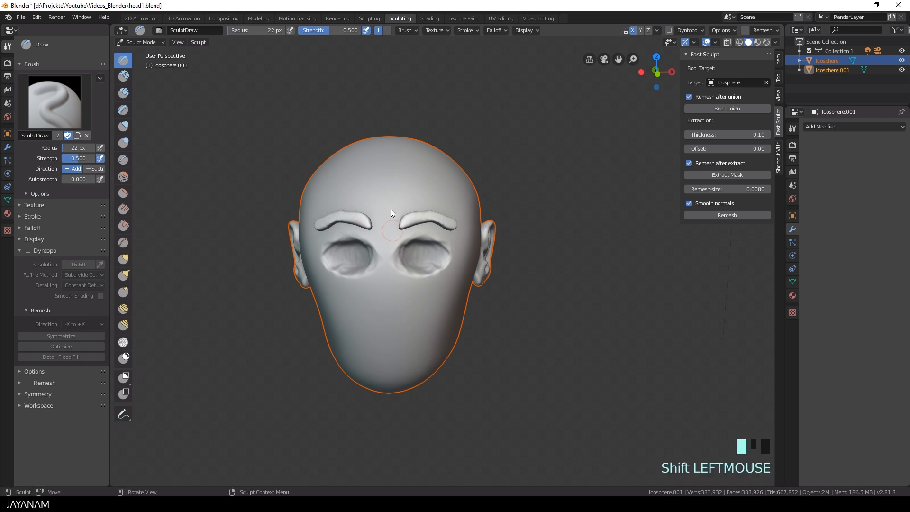
pyautogui.click(123, 225)
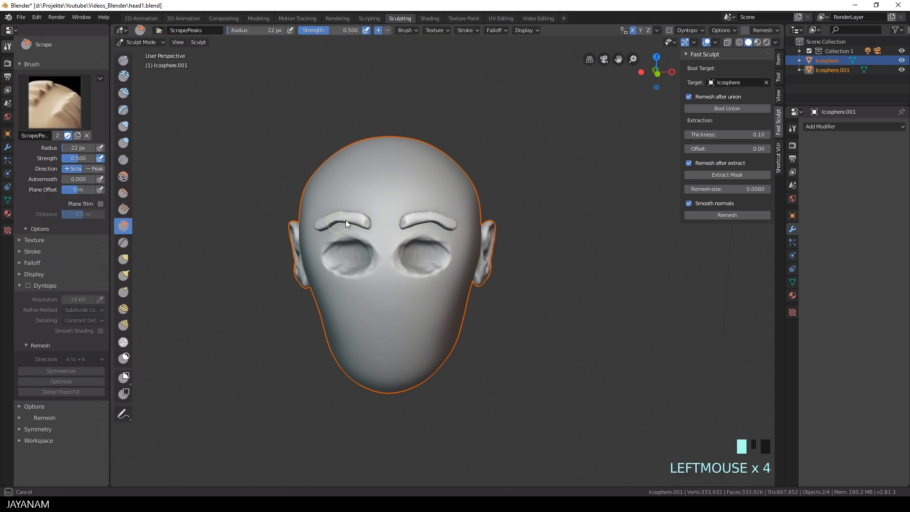
pyautogui.click(323, 222)
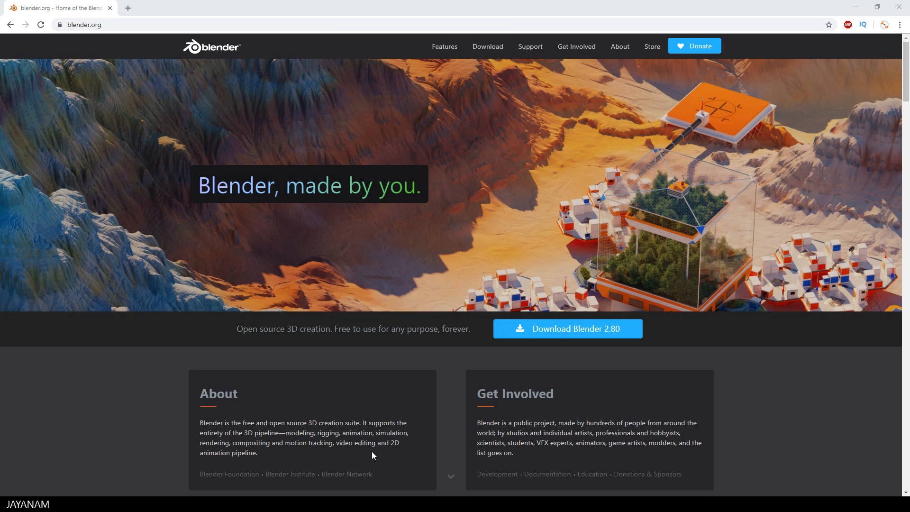
pyautogui.moveTo(219, 51)
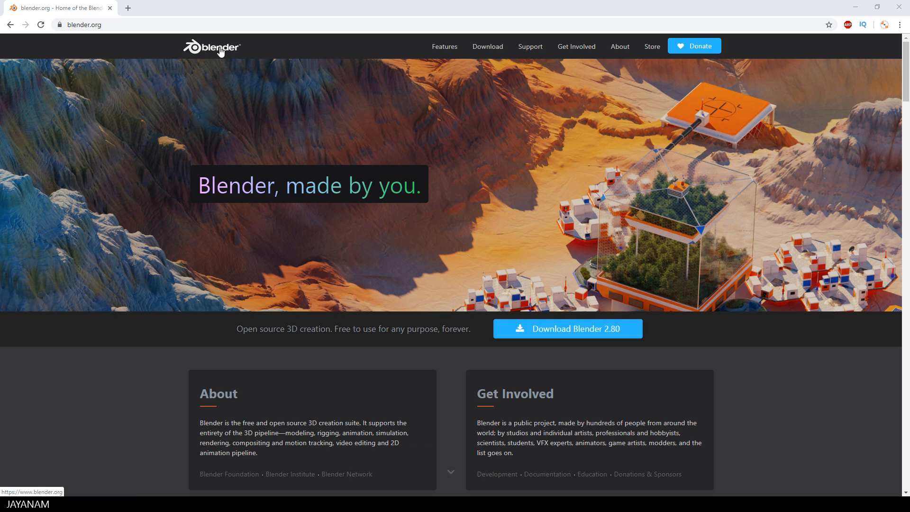
# Step: Go to blender.org's experimental builds and view the macOS, then Linux 2.81 builds
pyautogui.click(486, 46)
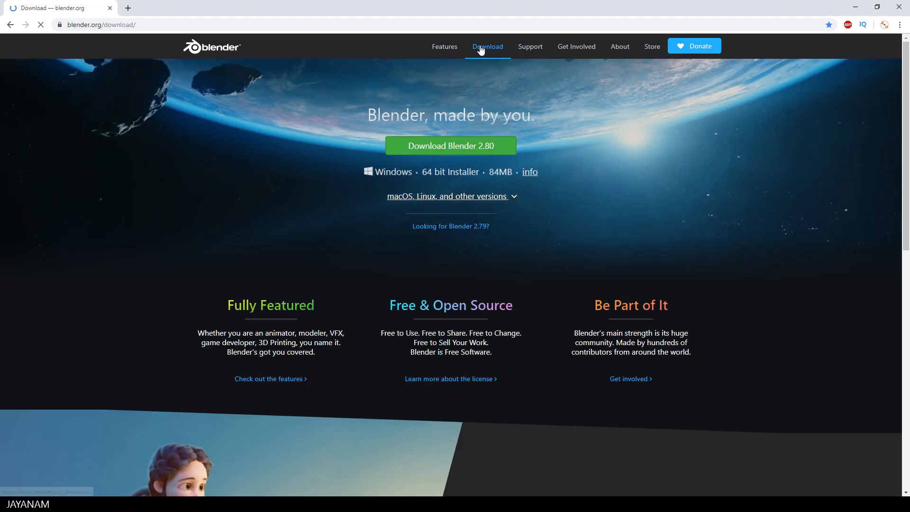
pyautogui.scroll(-3)
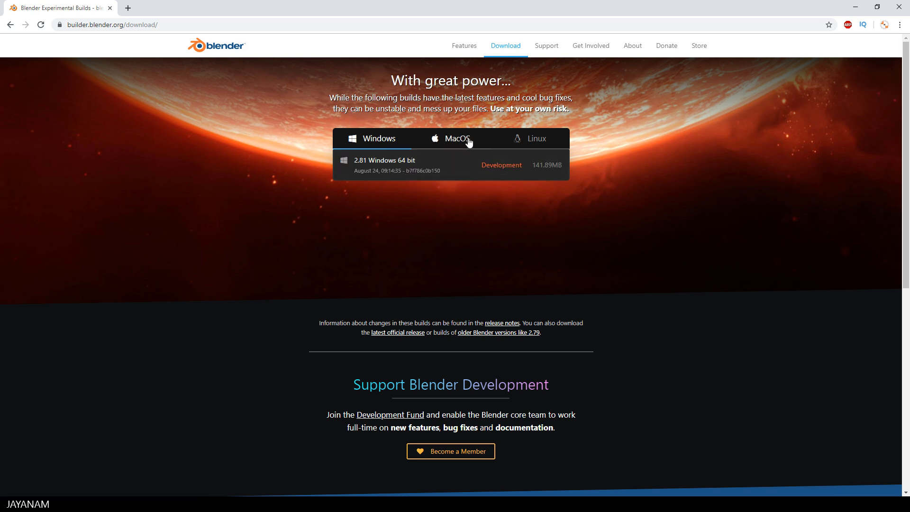
pyautogui.click(536, 138)
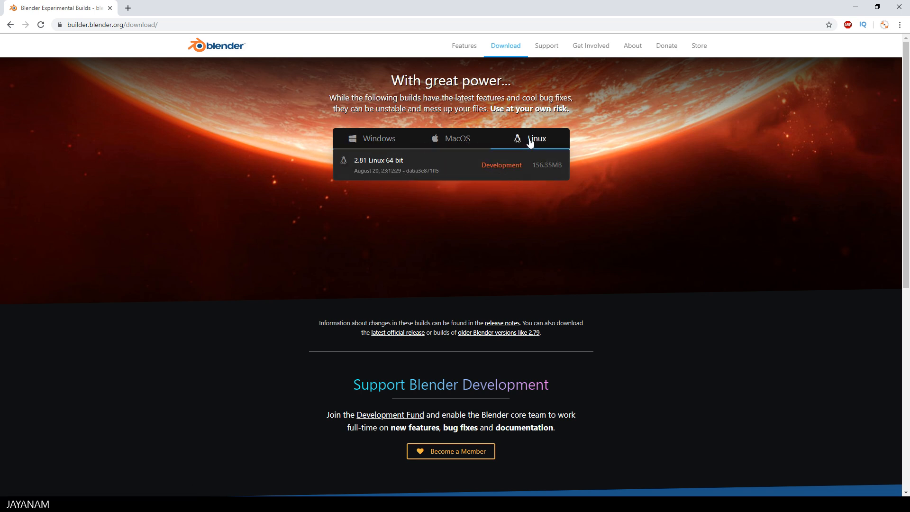
pyautogui.click(370, 137)
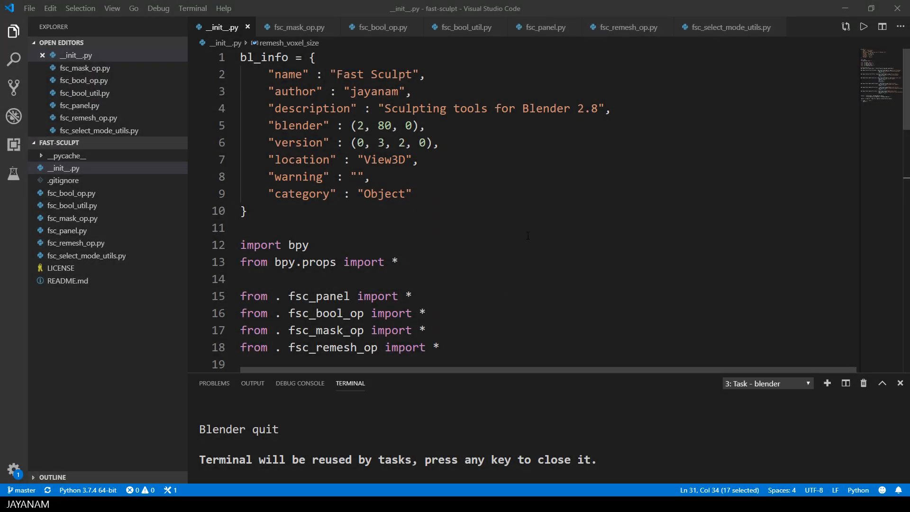
# Step: Point out the Fast Sculpt name and fsc_panel, fsc_mask_op, fsc_remesh_op imports, then reach the Scene properties
pyautogui.doubleClick(372, 74)
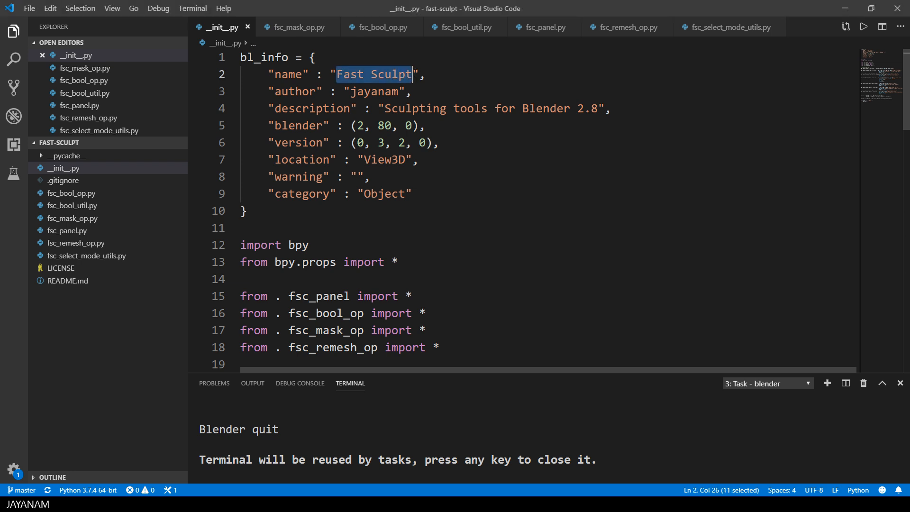
pyautogui.doubleClick(384, 125)
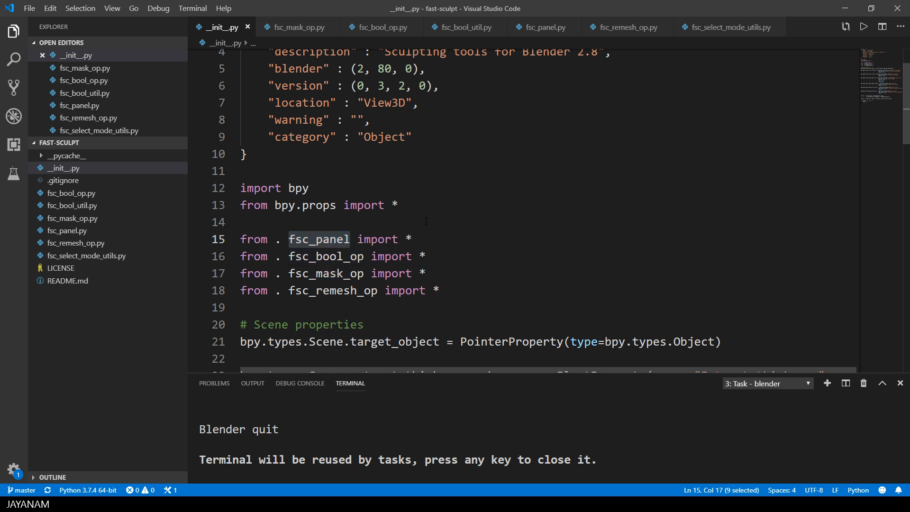
pyautogui.click(335, 273)
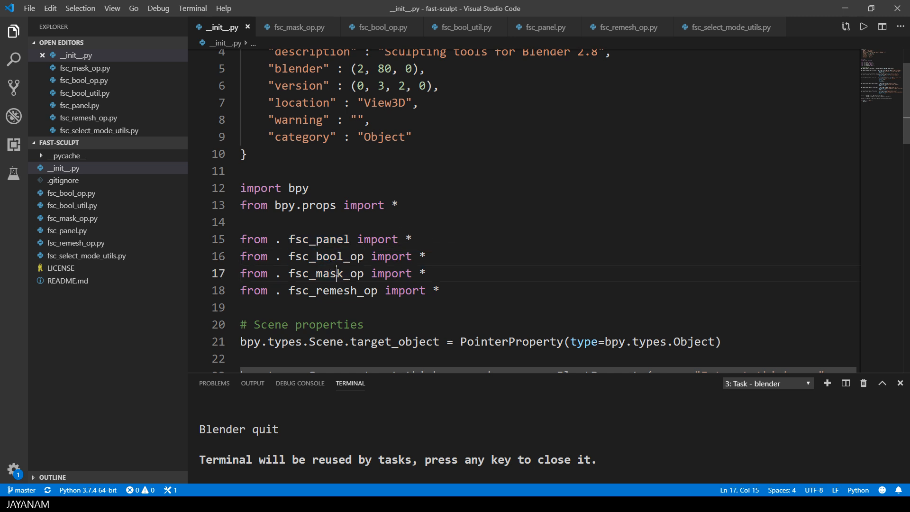
pyautogui.doubleClick(331, 290)
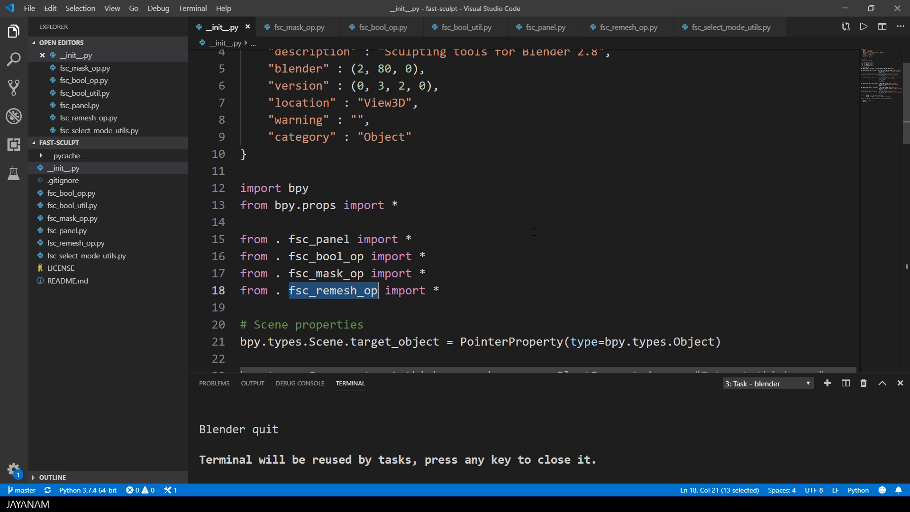
pyautogui.scroll(-3)
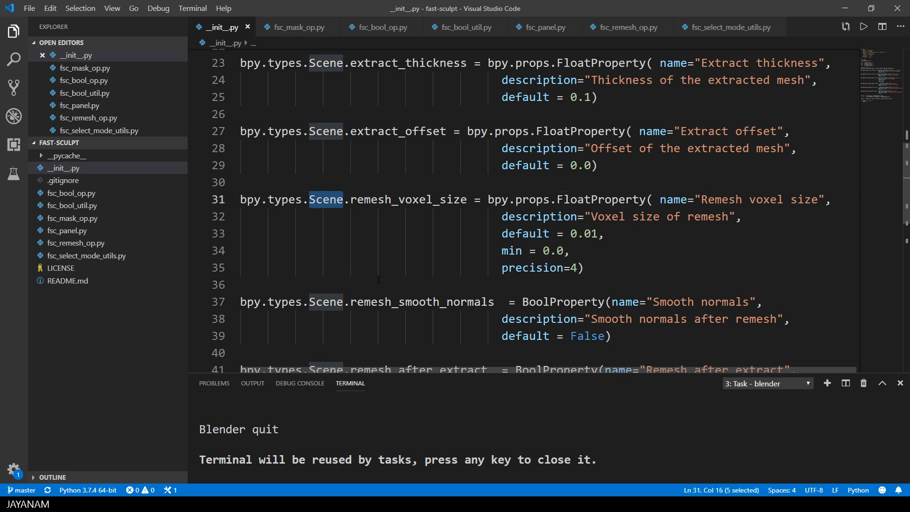
pyautogui.moveTo(318, 285)
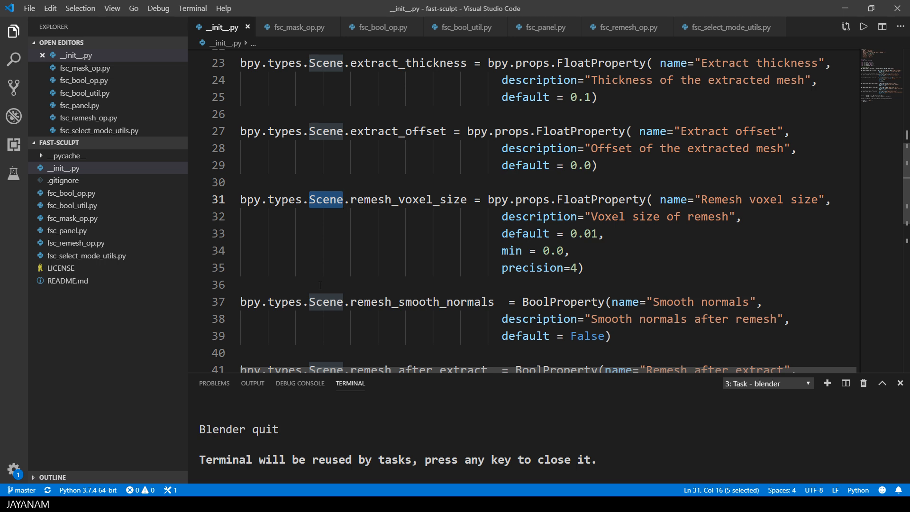
# Step: Review fsc_select_mode_utils.py, pointing out the EDIT mode and DESELECT action values
pyautogui.click(728, 26)
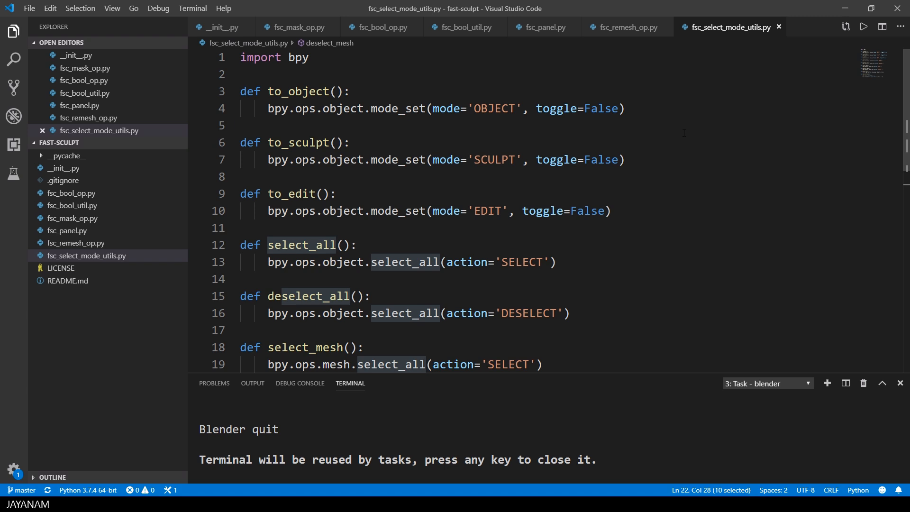
pyautogui.doubleClick(494, 109)
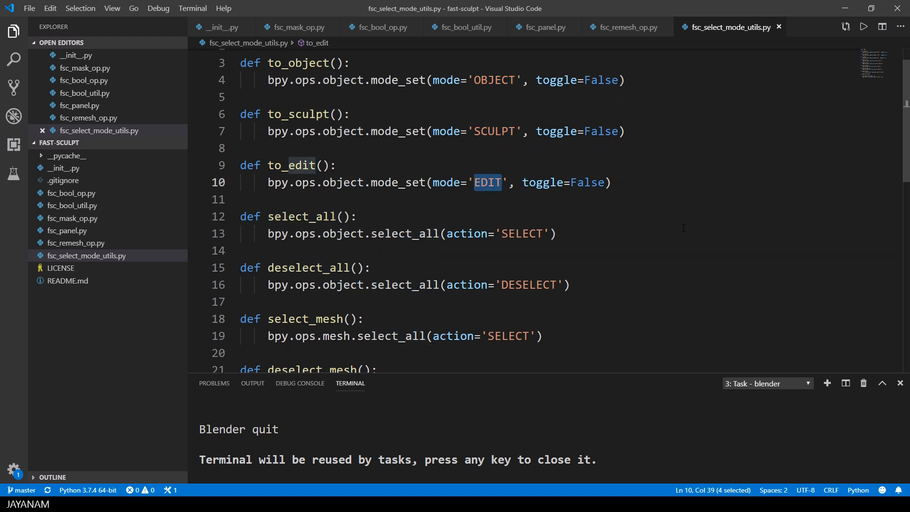
pyautogui.scroll(-3)
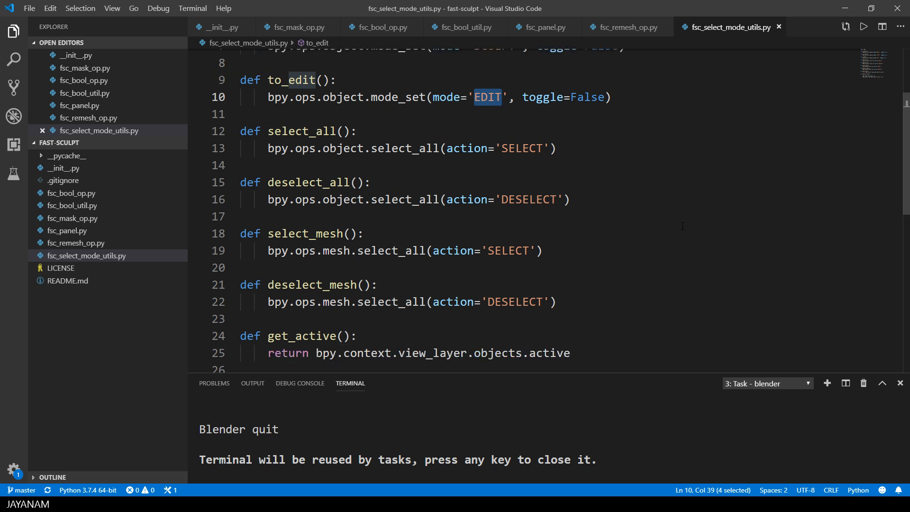
pyautogui.doubleClick(527, 199)
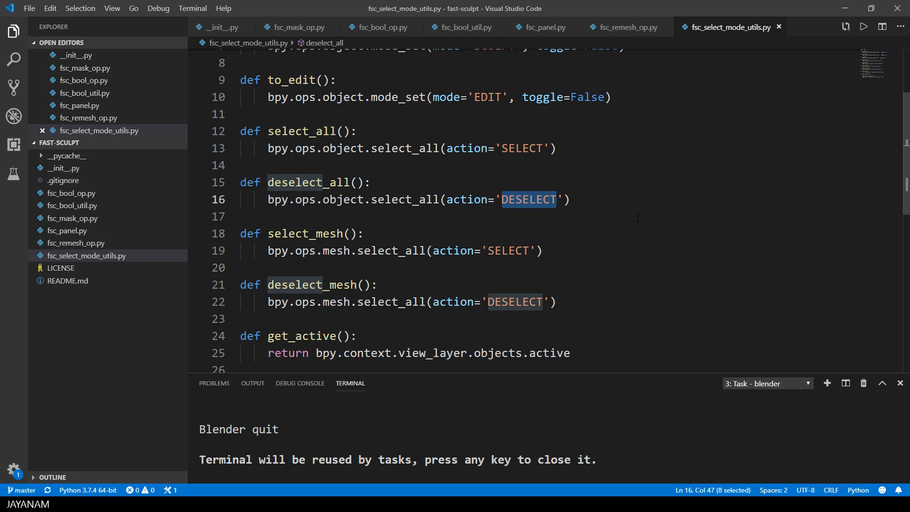
pyautogui.click(295, 26)
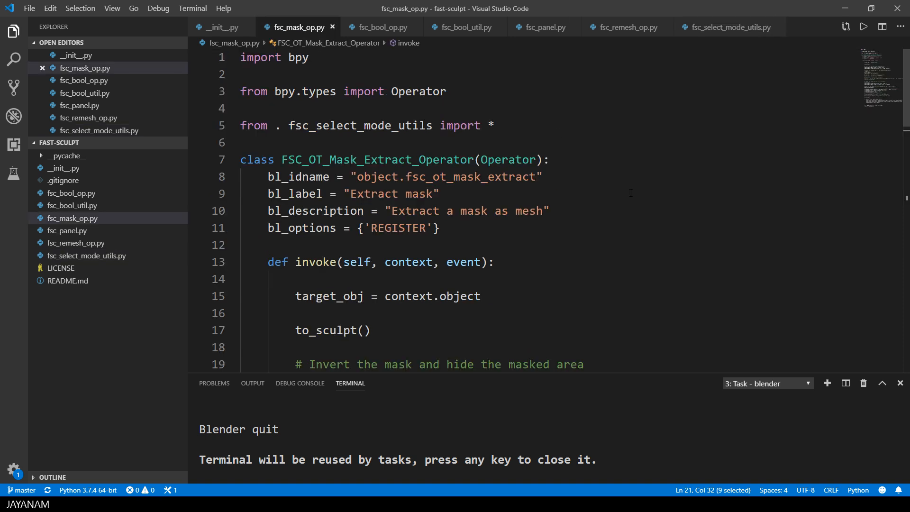
# Step: Walk through the invoke method's to_sculpt call, INVERT fill mode and mesh separate call
pyautogui.scroll(-3)
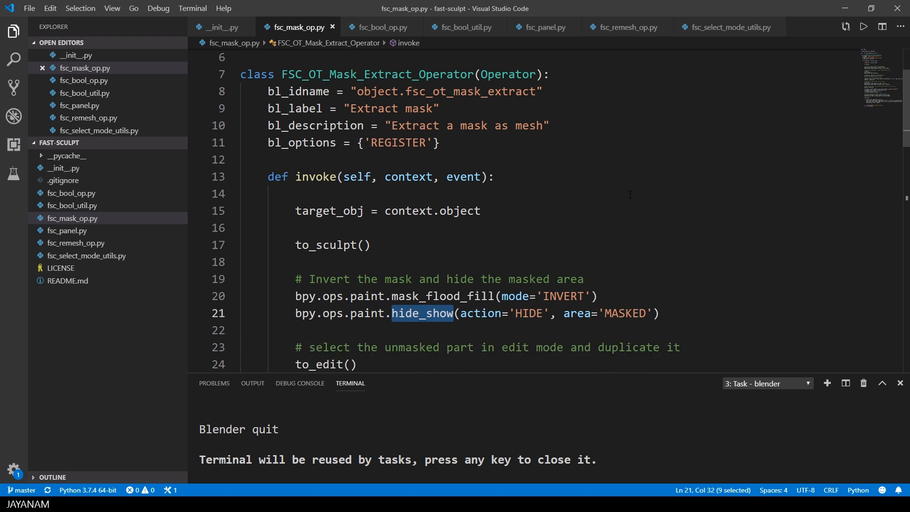
pyautogui.click(329, 245)
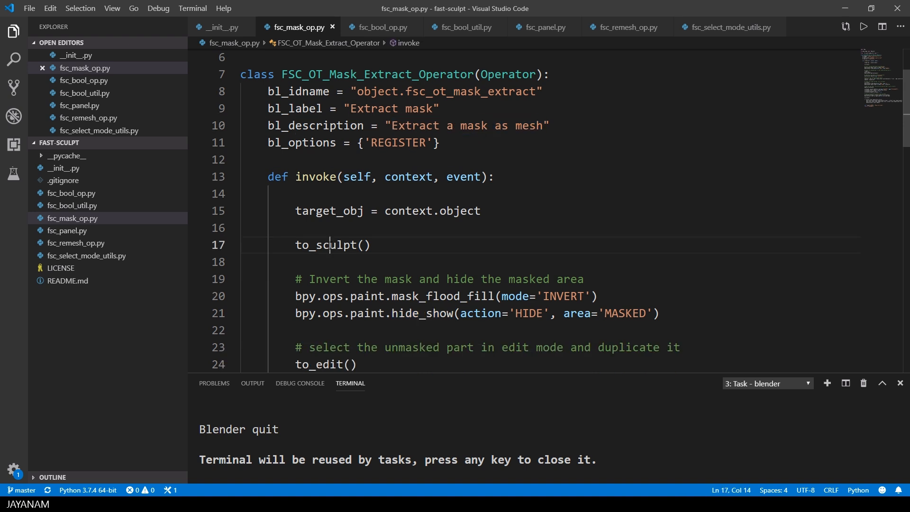
pyautogui.doubleClick(325, 244)
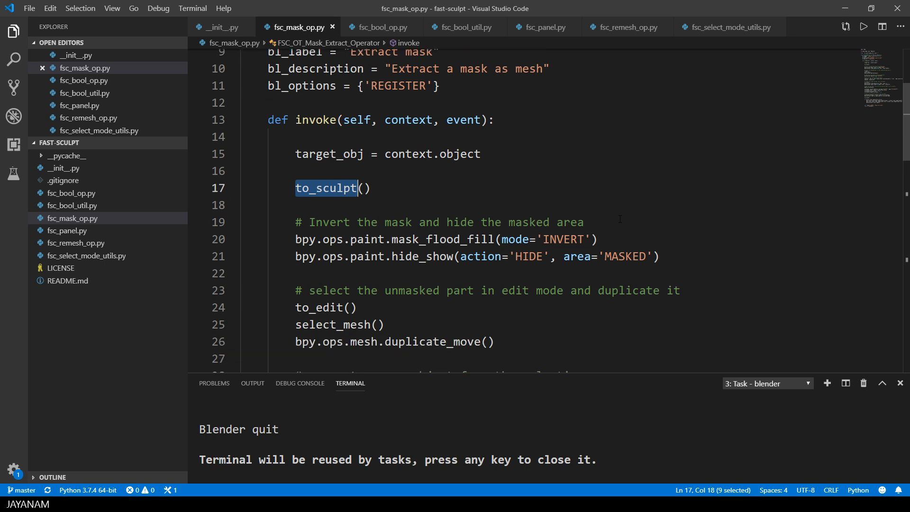
pyautogui.doubleClick(561, 239)
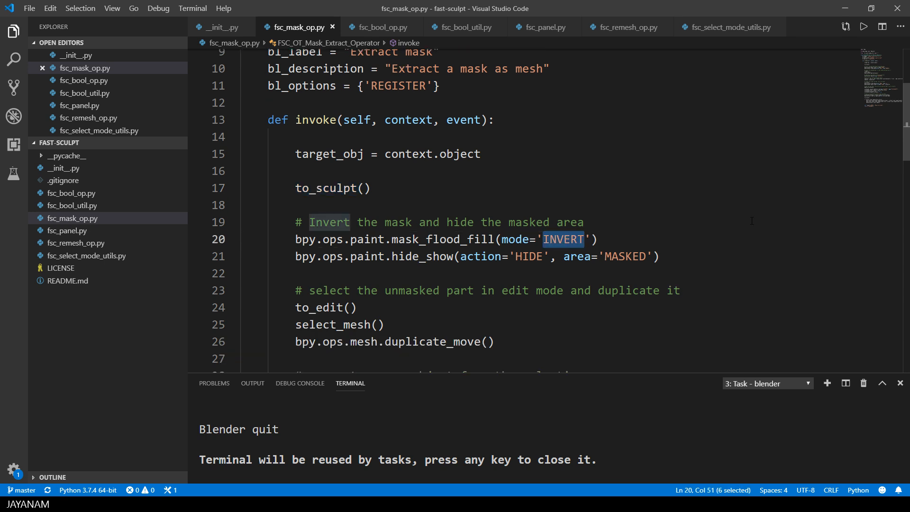
pyautogui.doubleClick(527, 256)
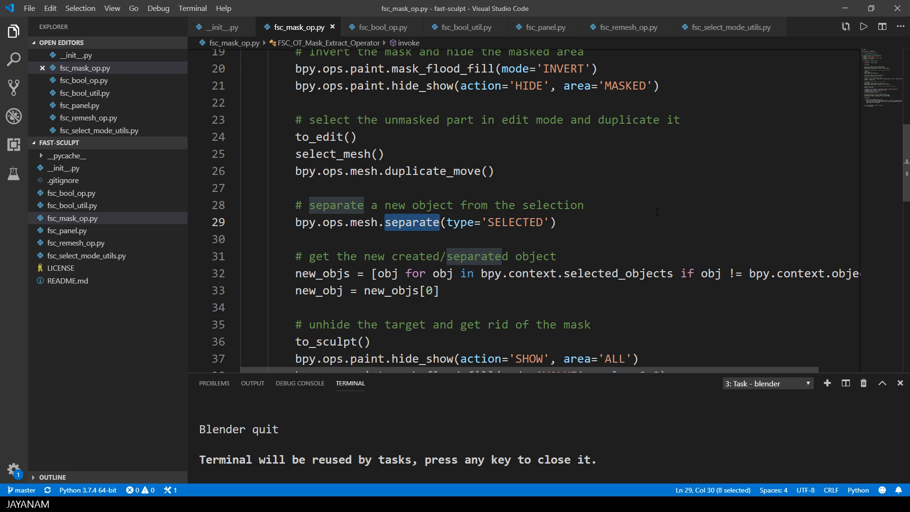
pyautogui.moveTo(614, 372)
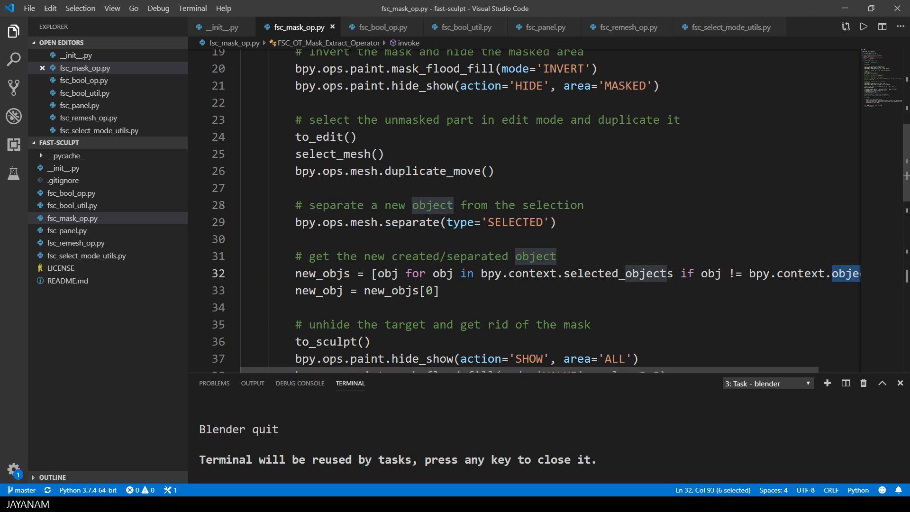
pyautogui.click(555, 257)
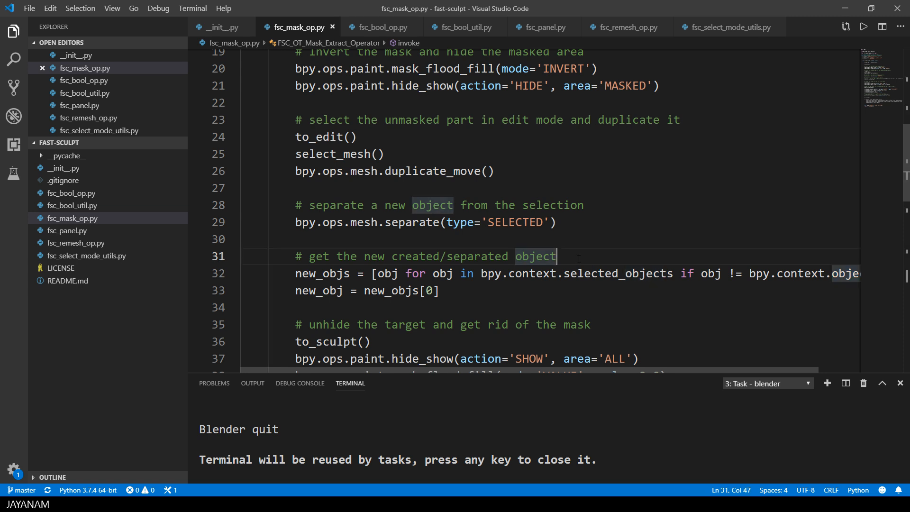
pyautogui.write('# TODO: Refac')
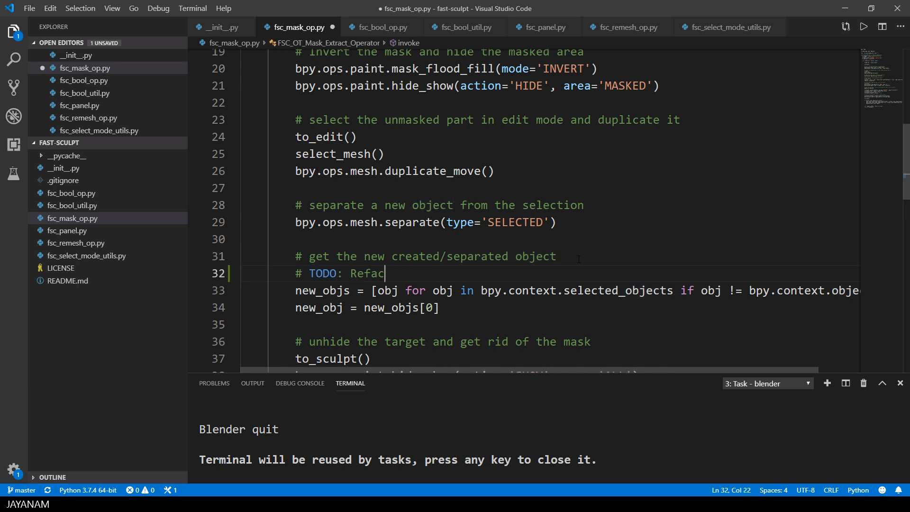
pyautogui.write('tor this, e.g. use bmesh to create a new object')
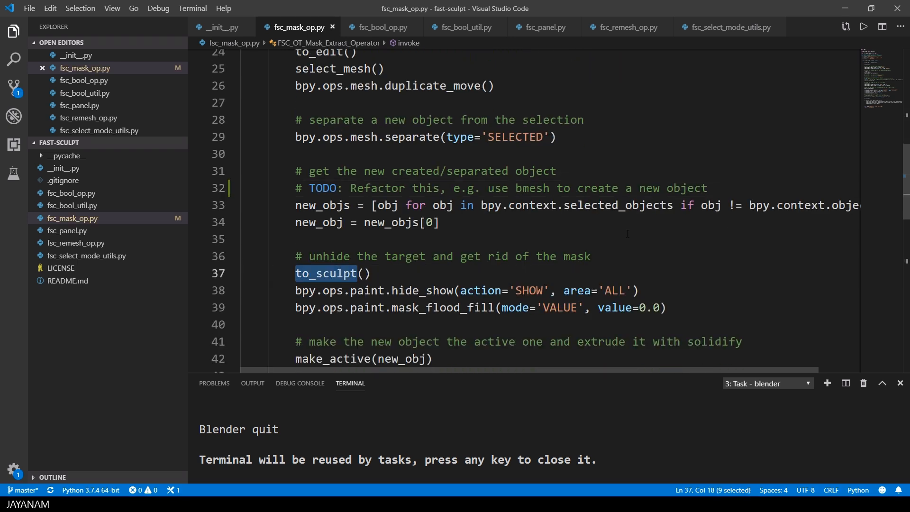
pyautogui.scroll(-3)
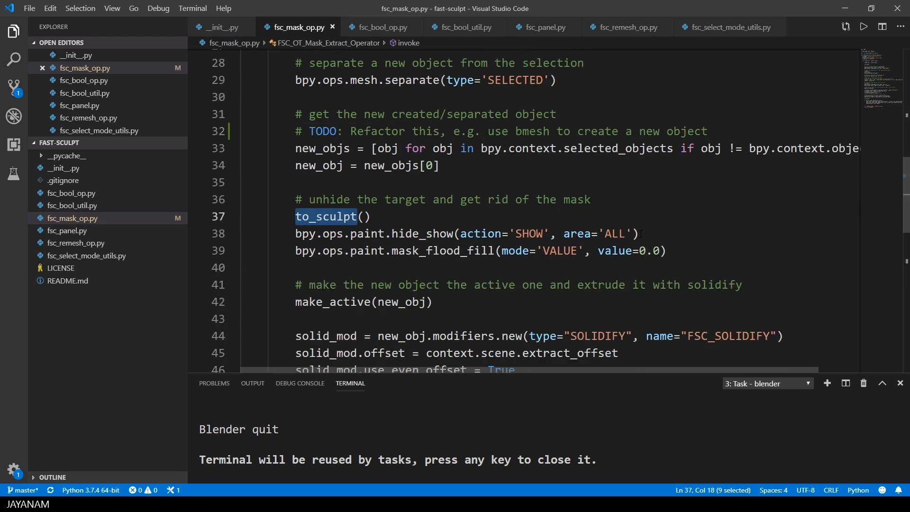
pyautogui.doubleClick(528, 234)
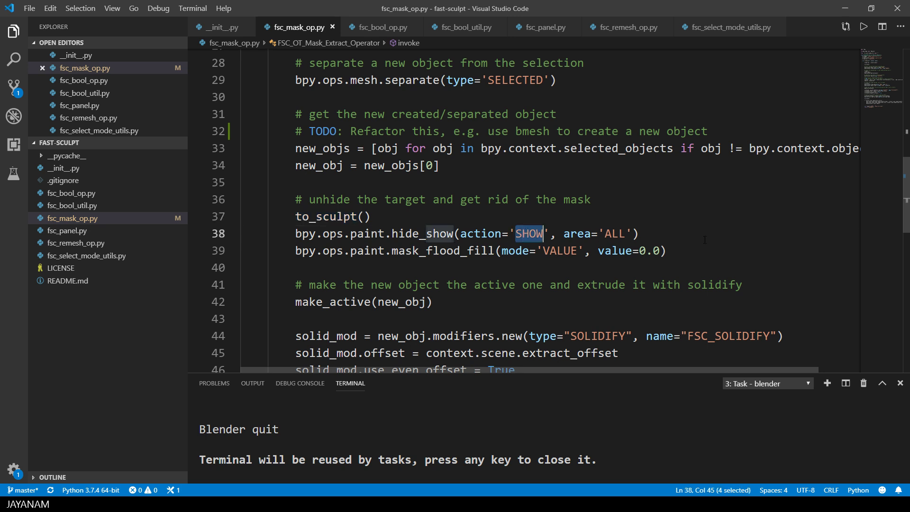
pyautogui.doubleClick(443, 250)
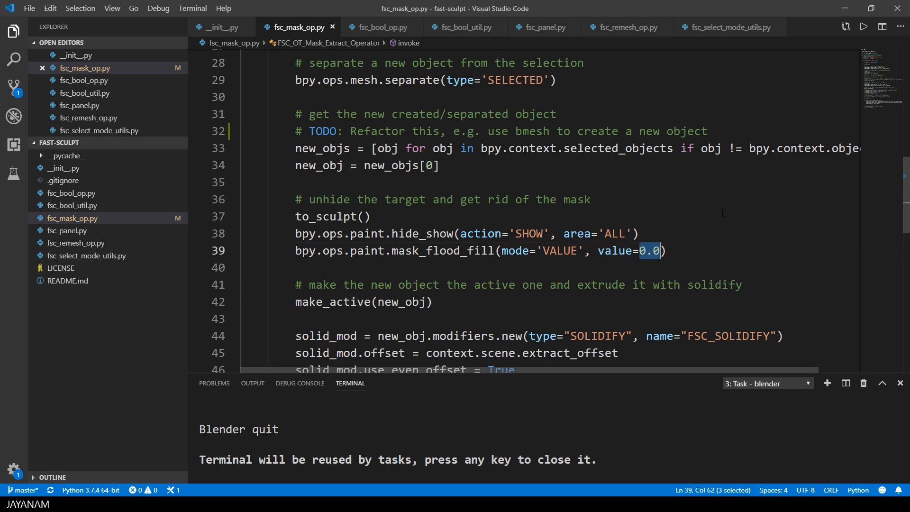
pyautogui.scroll(-3)
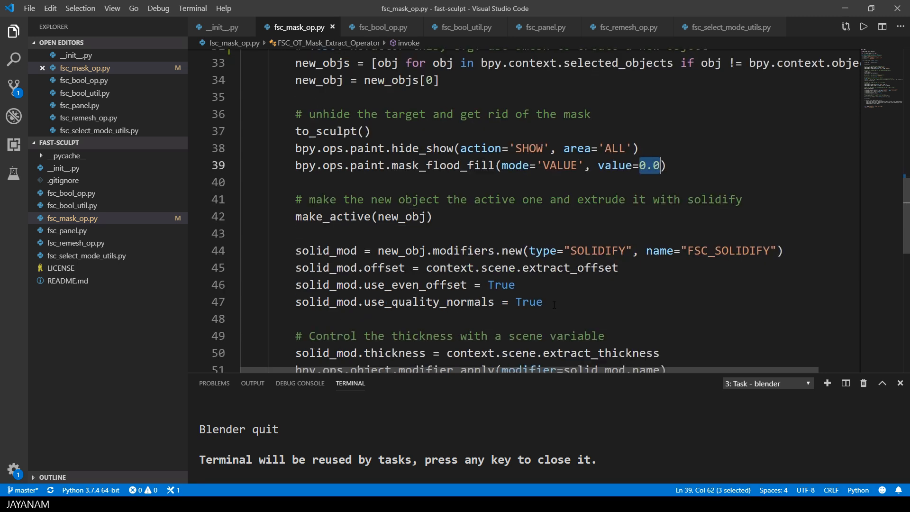
pyautogui.doubleClick(597, 250)
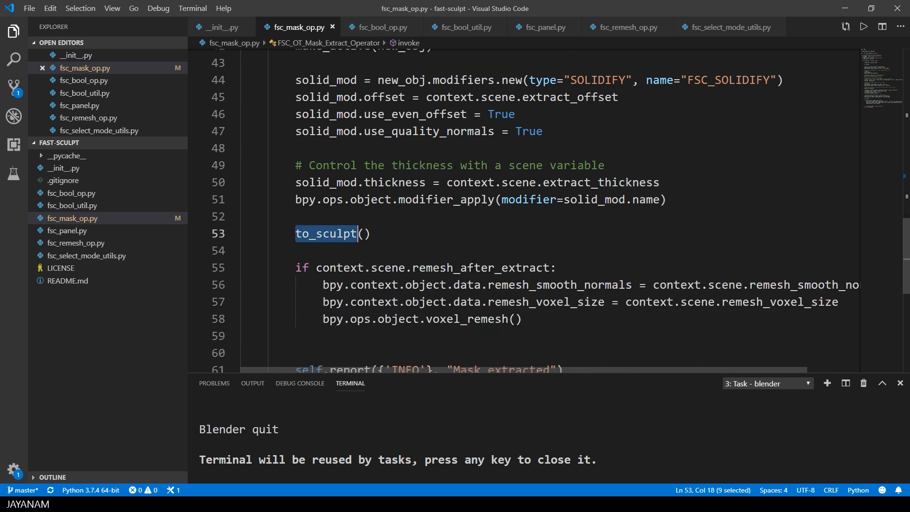
pyautogui.doubleClick(479, 267)
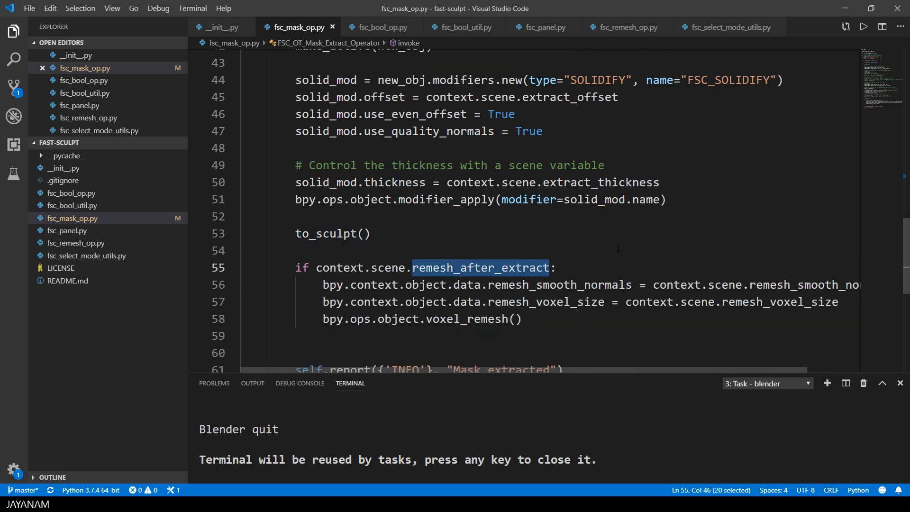
pyautogui.moveTo(560, 319)
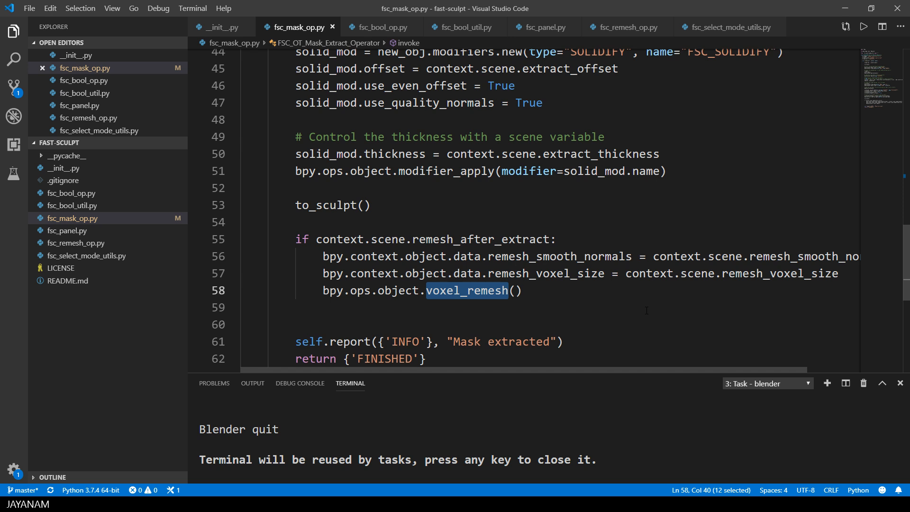
# Step: Show fsc_panel.py and highlight the prop_search call and the remesh_after_union prop call
pyautogui.click(542, 26)
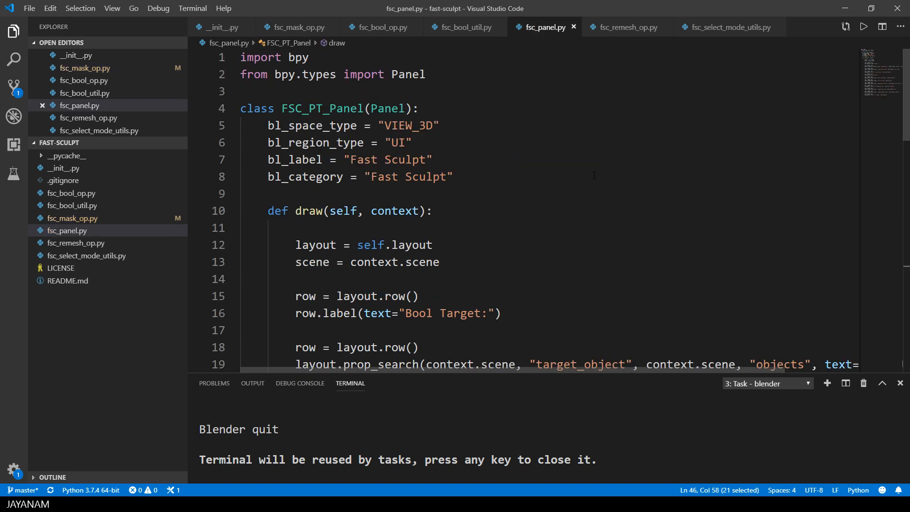
pyautogui.scroll(-3)
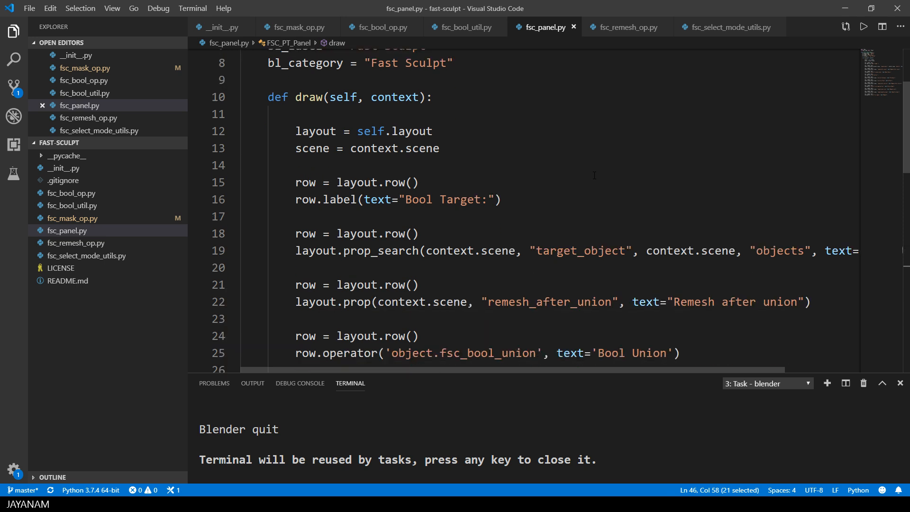
pyautogui.doubleClick(381, 250)
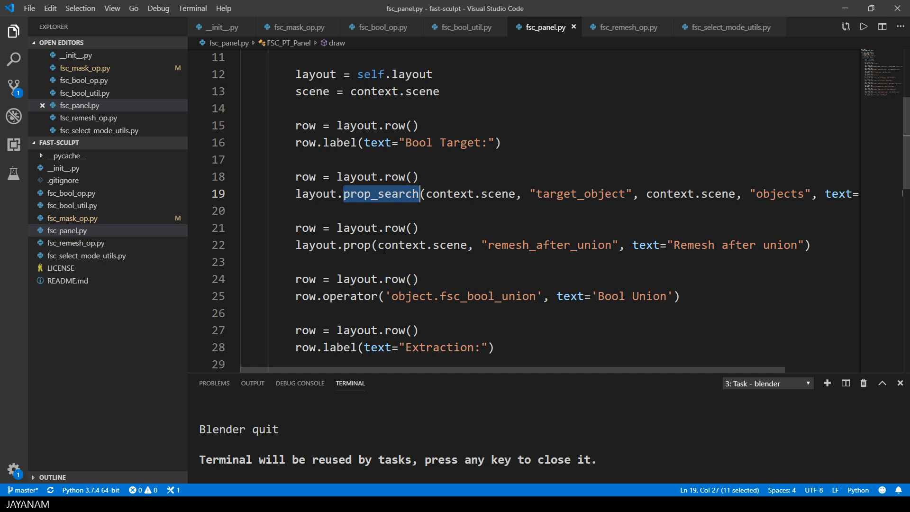
pyautogui.doubleClick(356, 244)
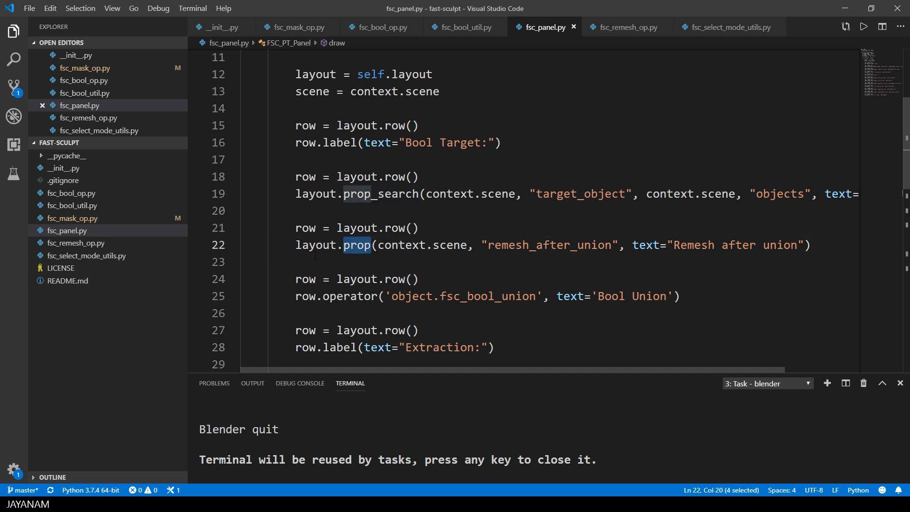
pyautogui.doubleClick(548, 245)
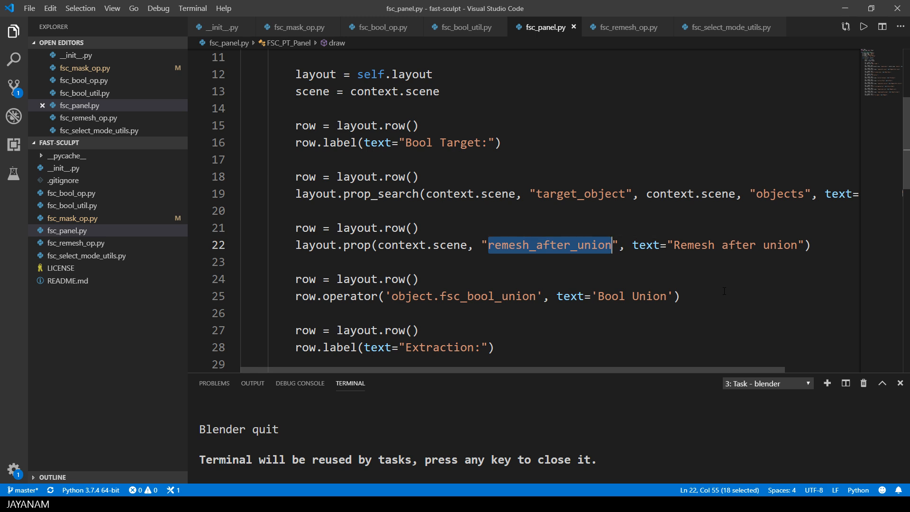
# Step: Scroll further through the draw method to highlight the Extract Mask operator call
pyautogui.scroll(-3)
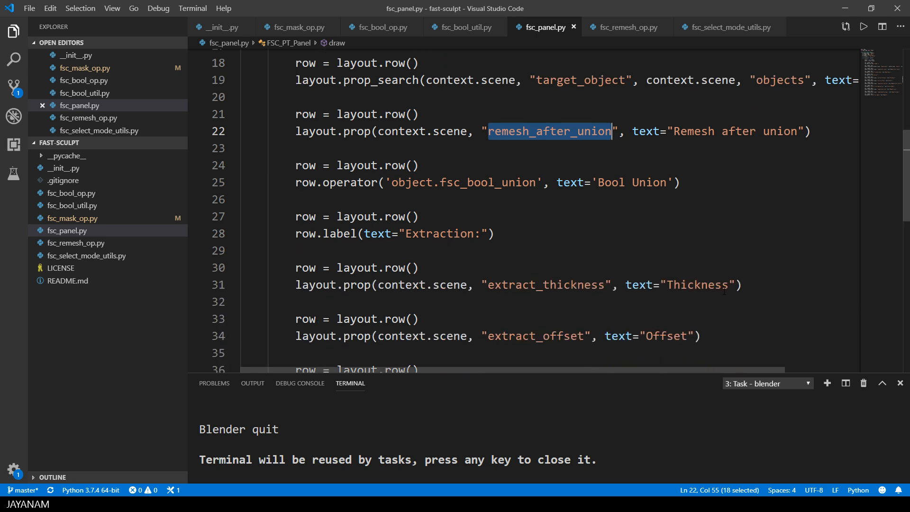
pyautogui.scroll(-3)
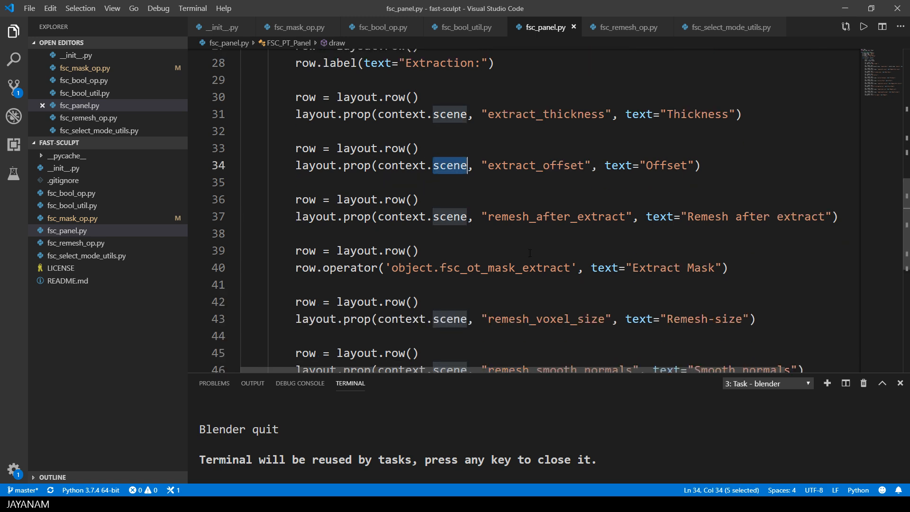
pyautogui.doubleClick(348, 267)
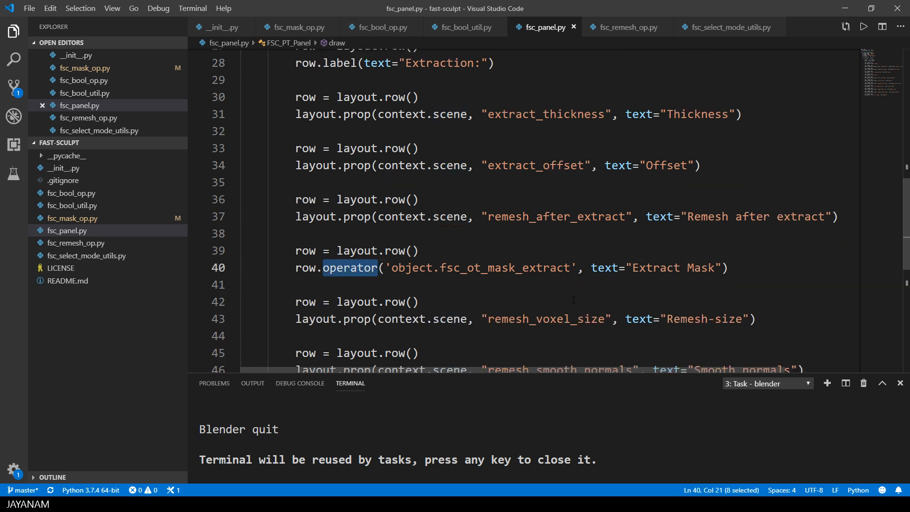
pyautogui.scroll(-3)
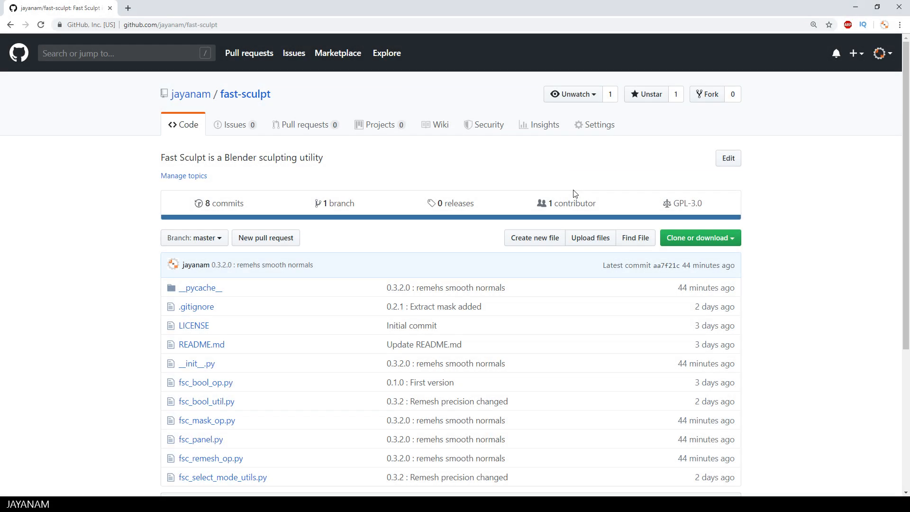
pyautogui.click(170, 25)
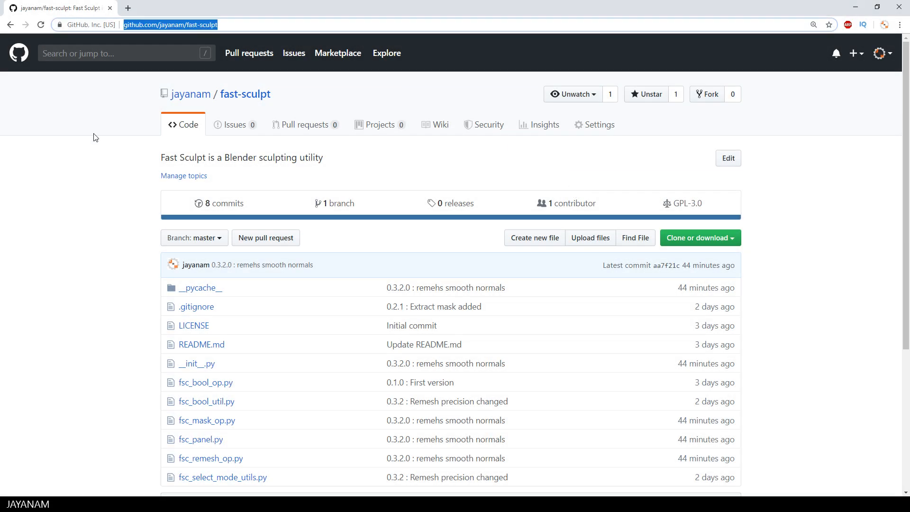
pyautogui.moveTo(83, 152)
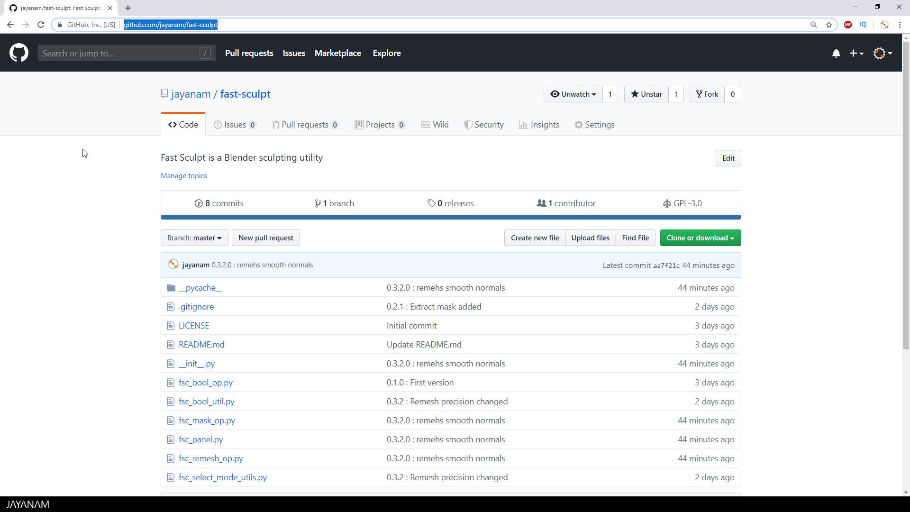
pyautogui.scroll(-3)
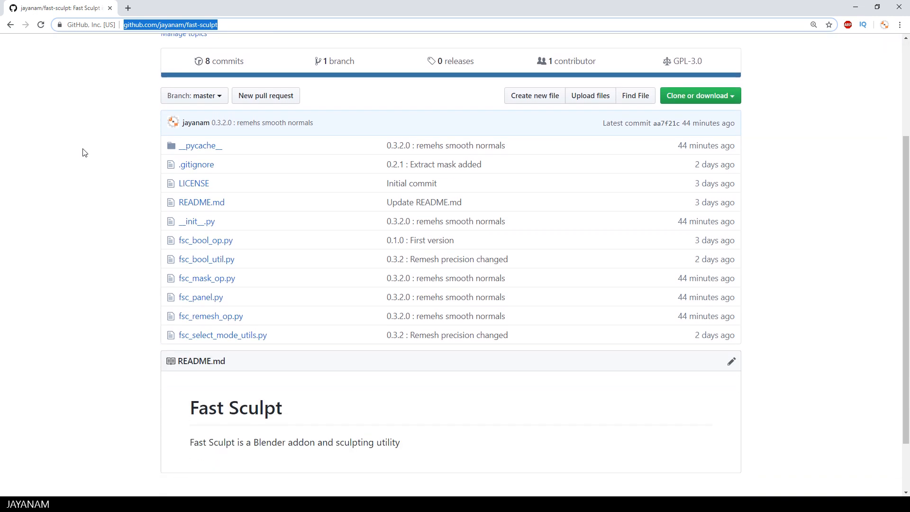
pyautogui.moveTo(411, 222)
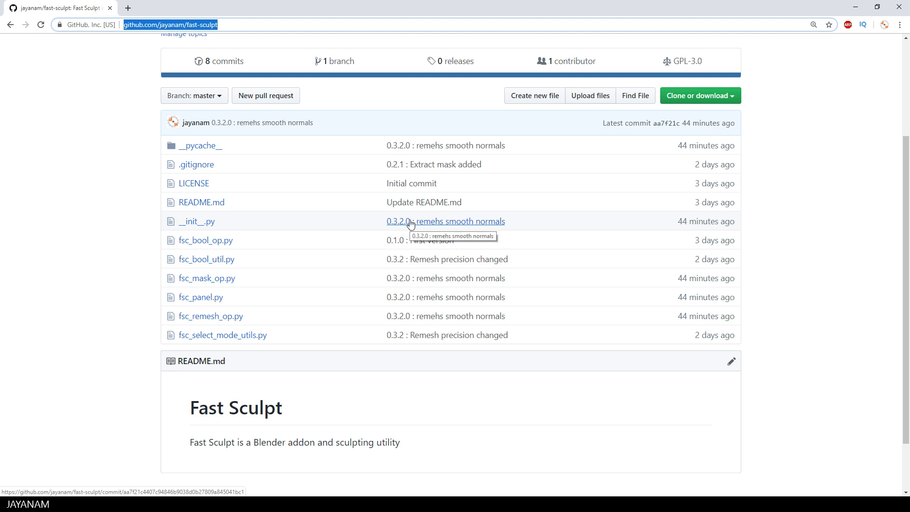
pyautogui.moveTo(253, 227)
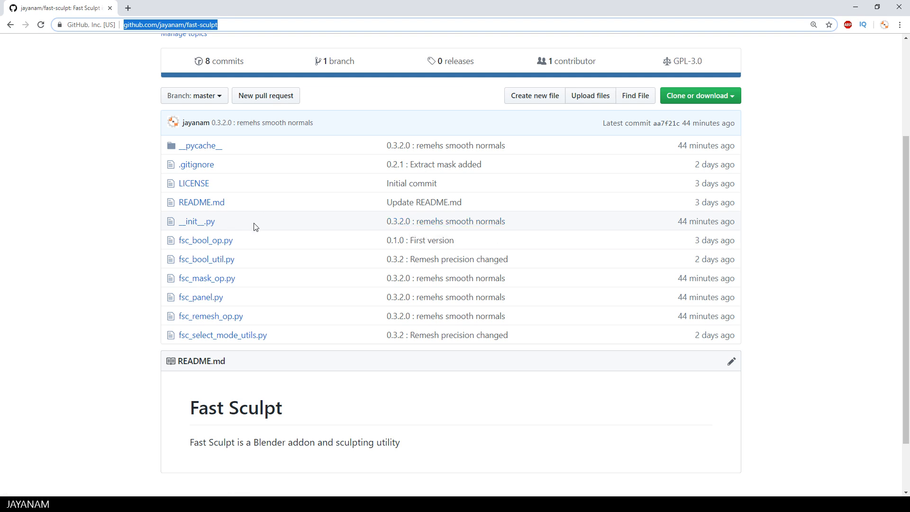
pyautogui.scroll(3)
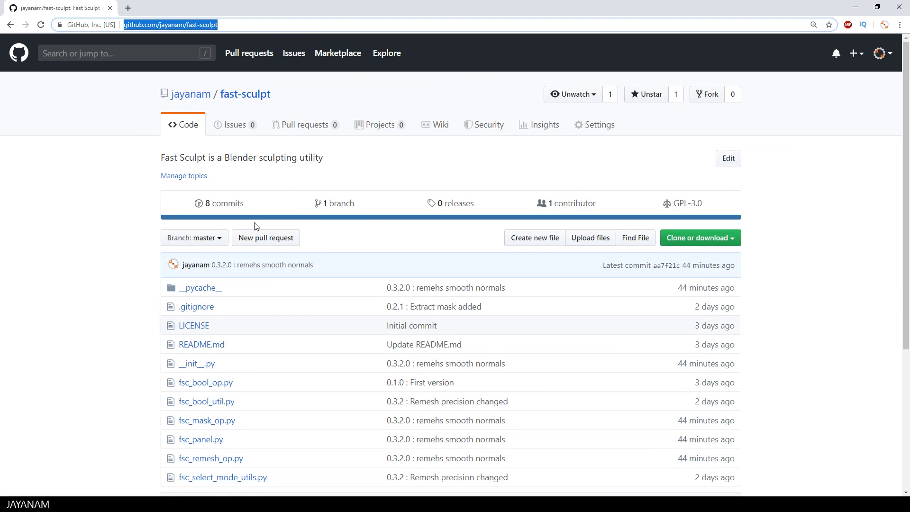